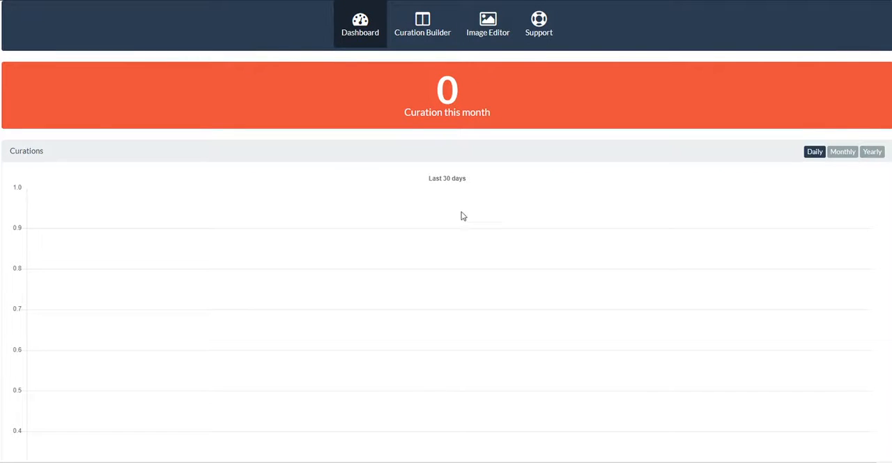
mouse_move(327, 85)
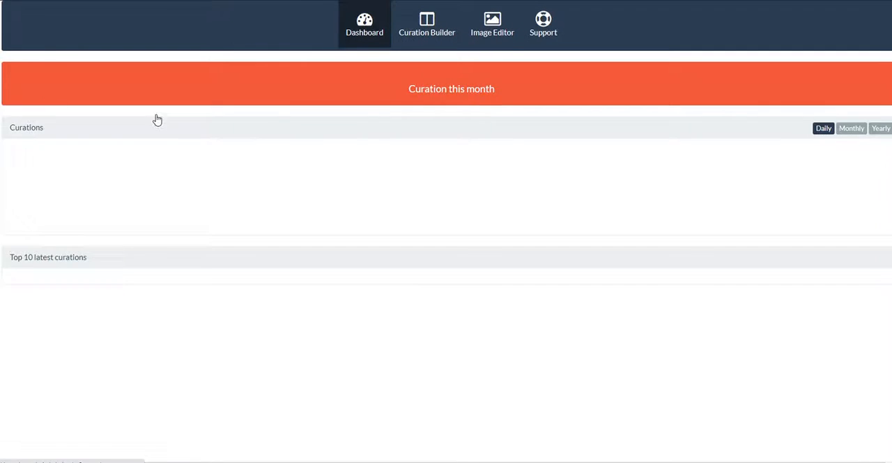
Step: Open the Curation Builder, then view and close the FAQ dialog
left_click(427, 24)
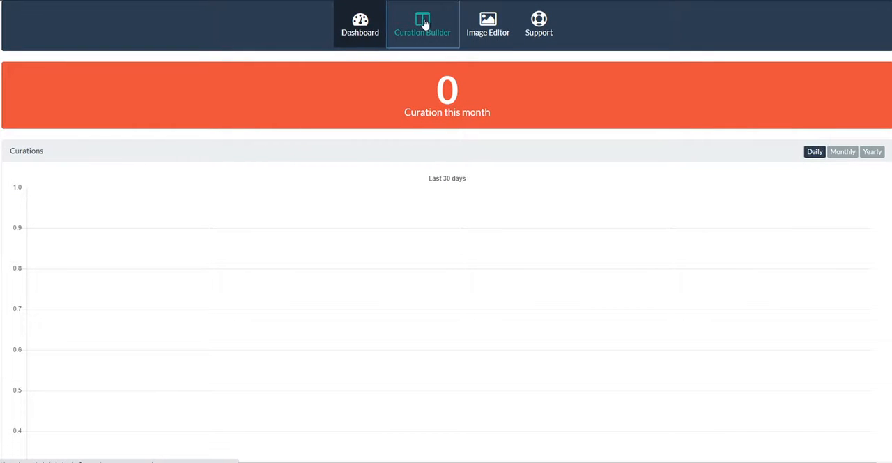
left_click(422, 21)
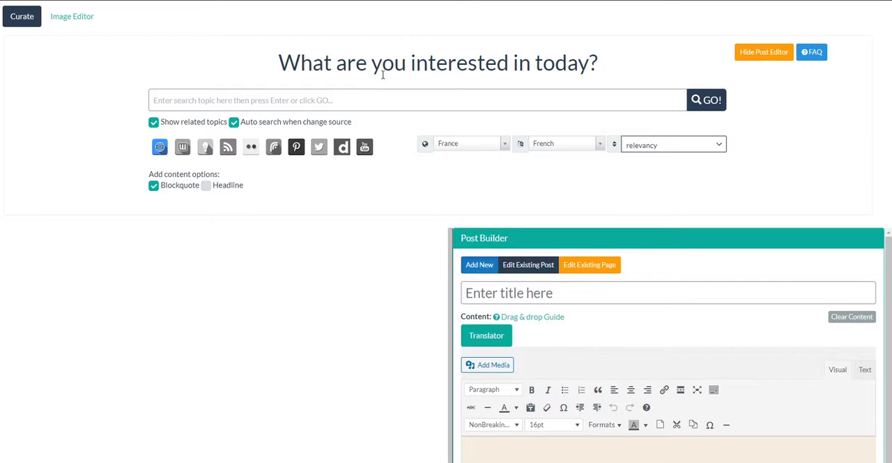
mouse_move(446, 142)
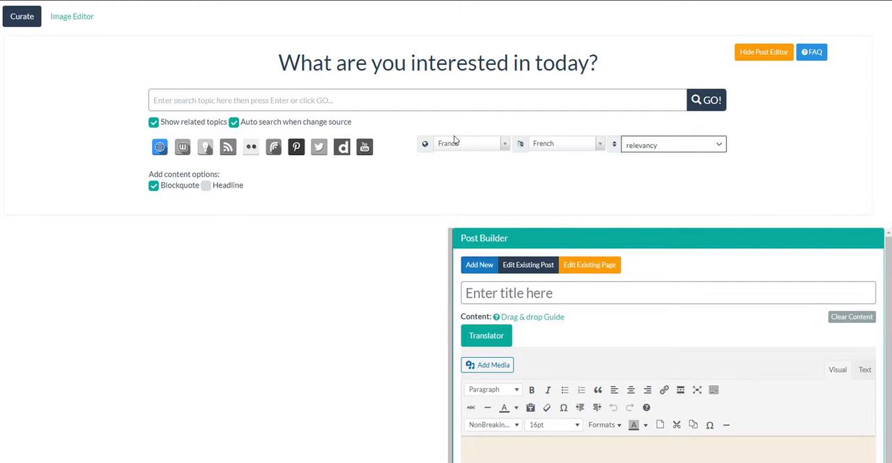
mouse_move(430, 132)
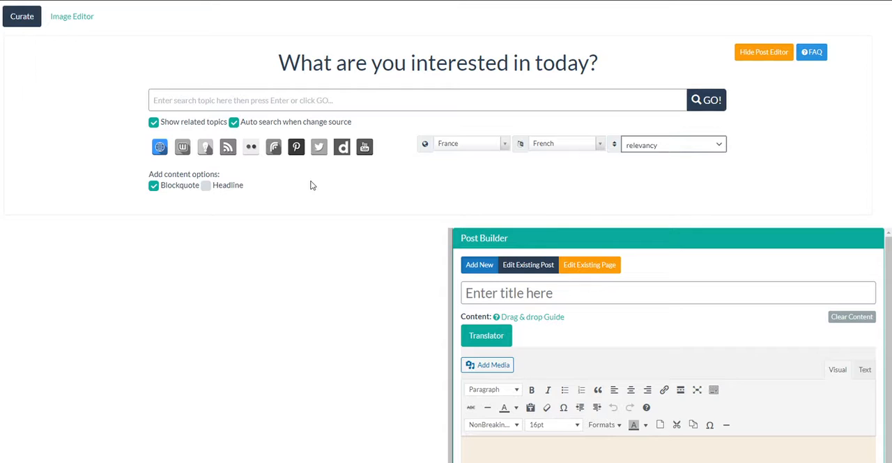
mouse_move(529, 105)
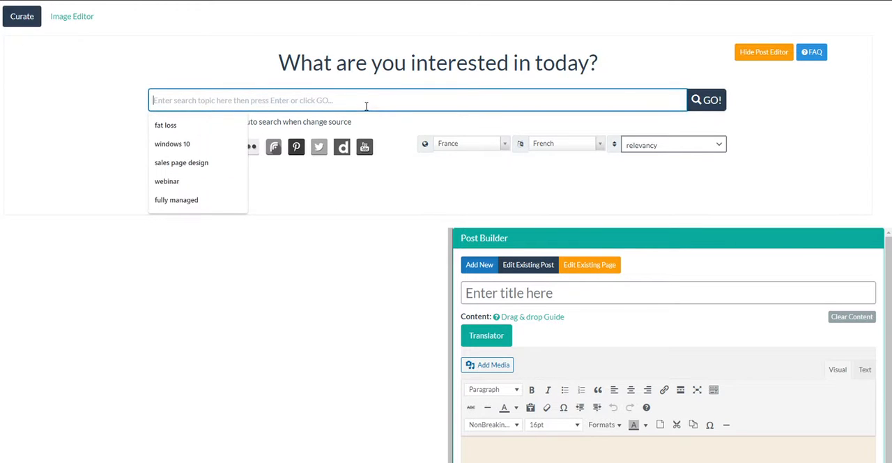
mouse_move(812, 52)
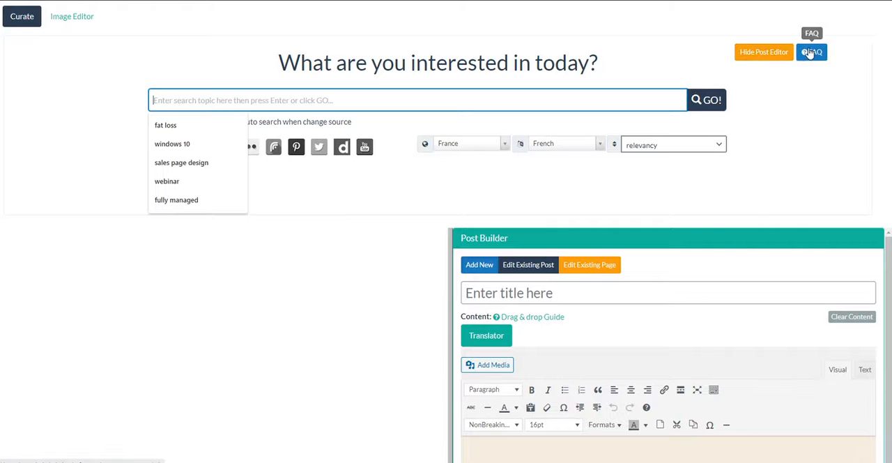
left_click(813, 51)
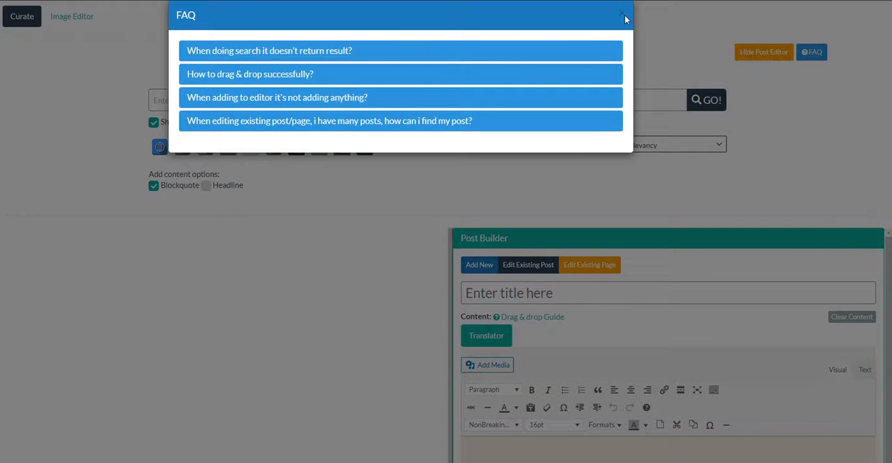
left_click(619, 14)
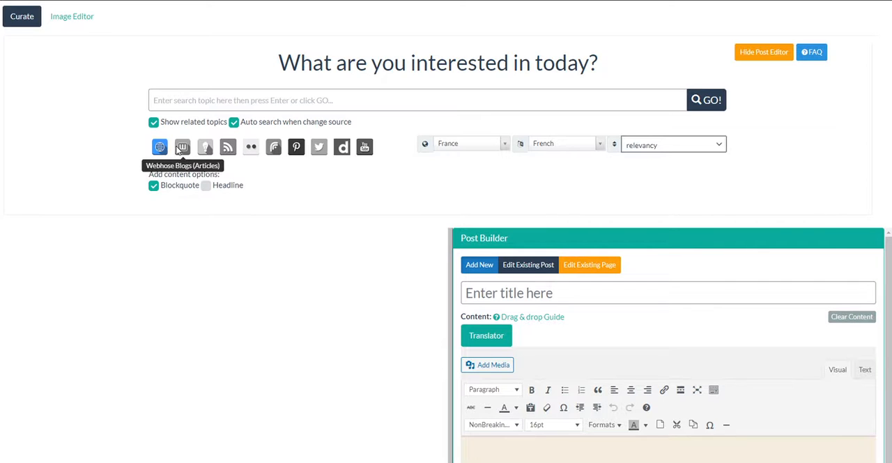
left_click(205, 147)
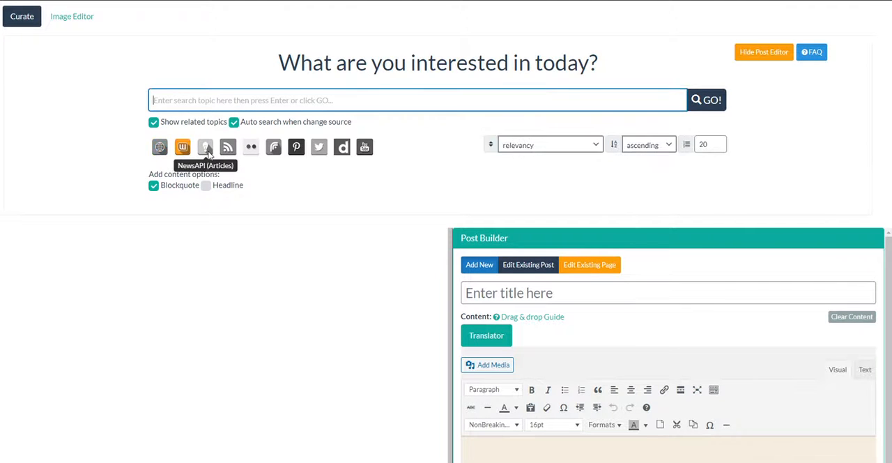
left_click(228, 135)
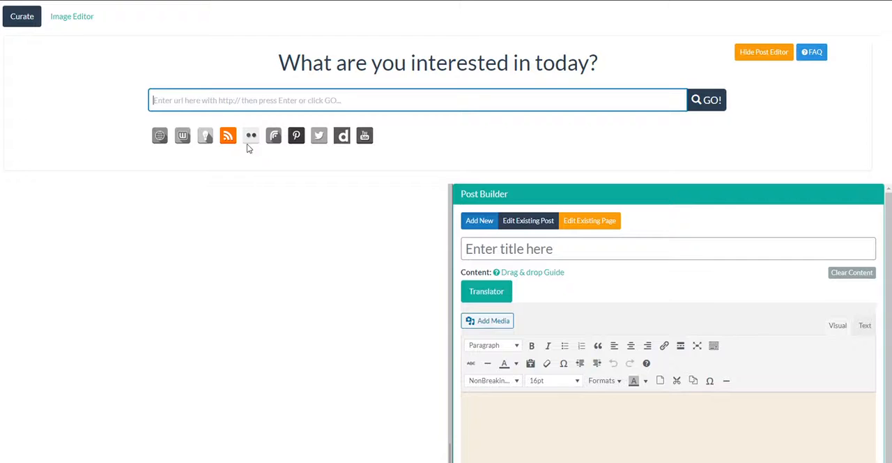
left_click(160, 146)
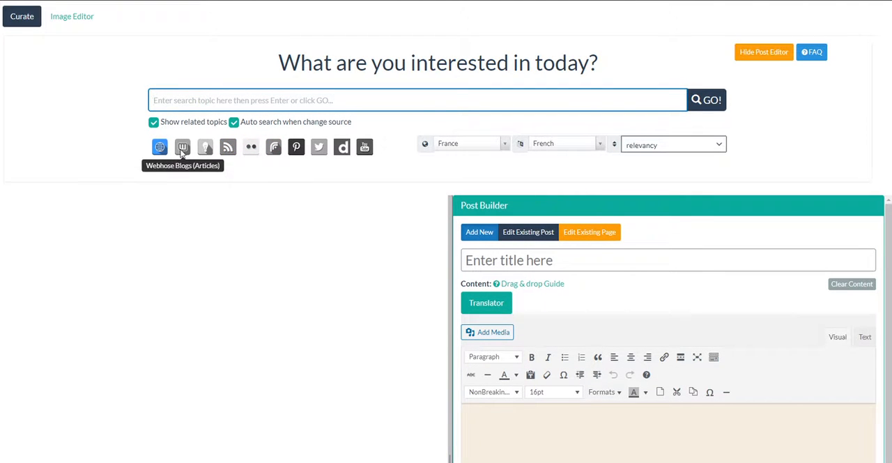
mouse_move(204, 147)
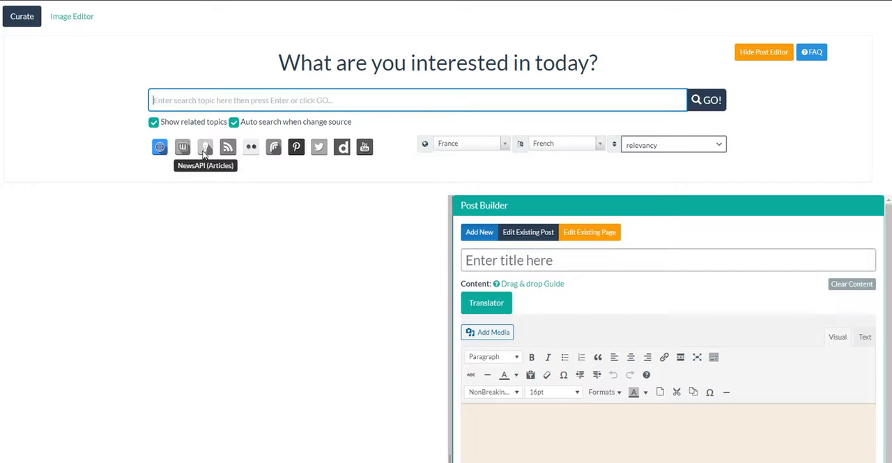
left_click(227, 147)
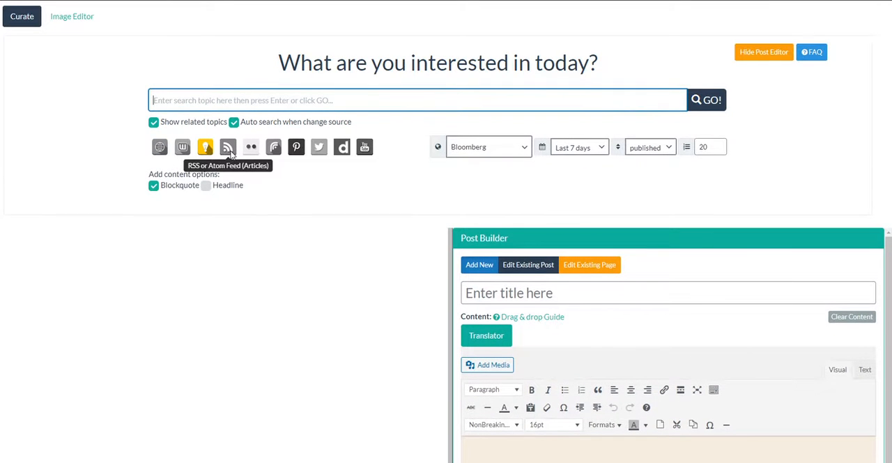
mouse_move(251, 147)
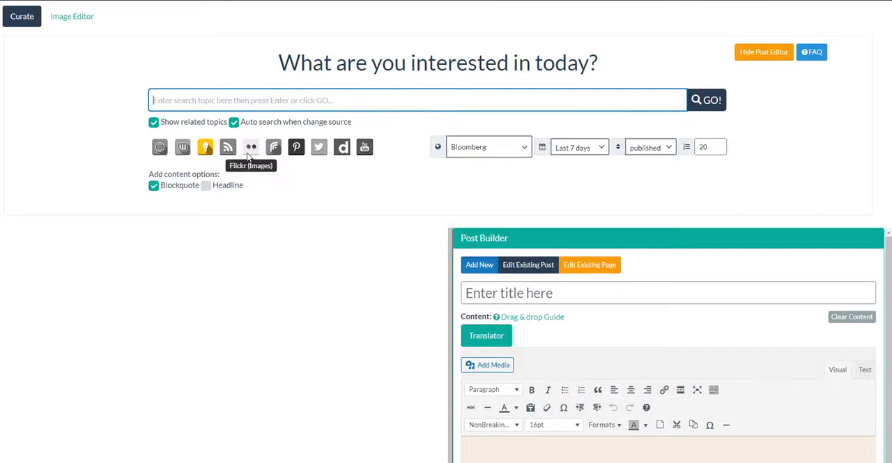
mouse_move(302, 163)
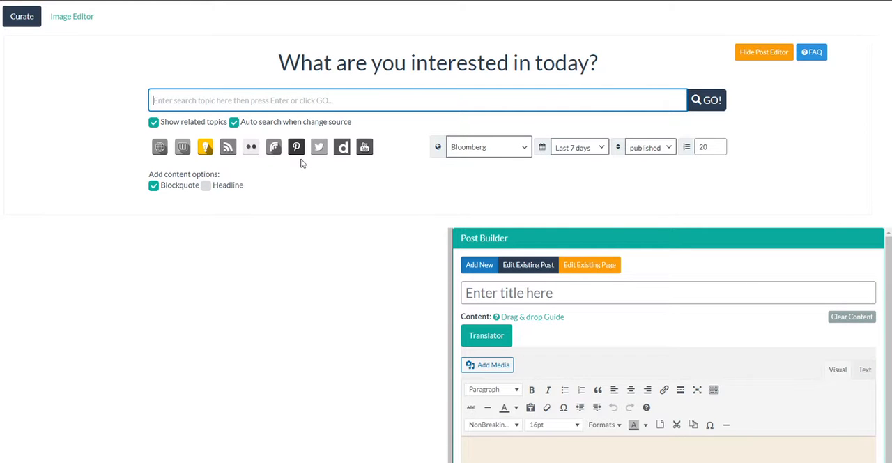
mouse_move(318, 146)
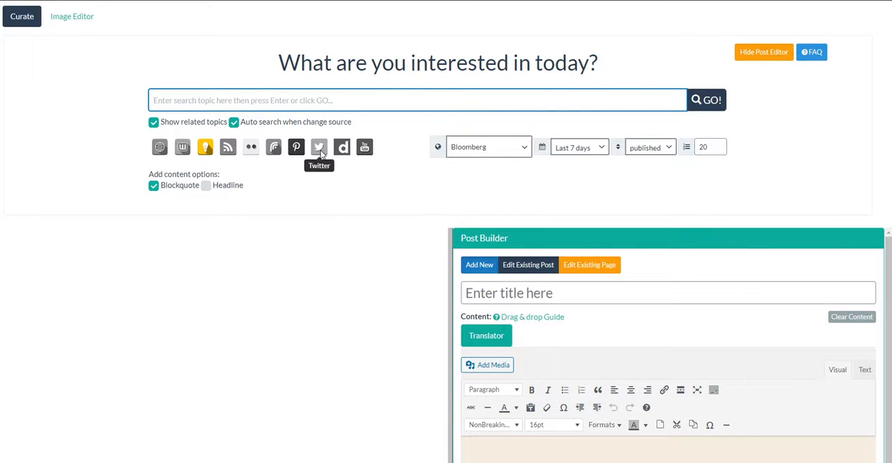
mouse_move(347, 151)
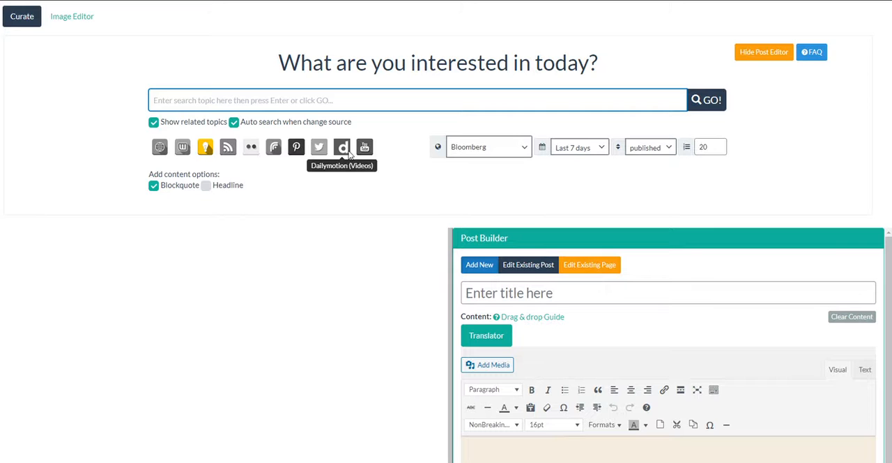
mouse_move(363, 147)
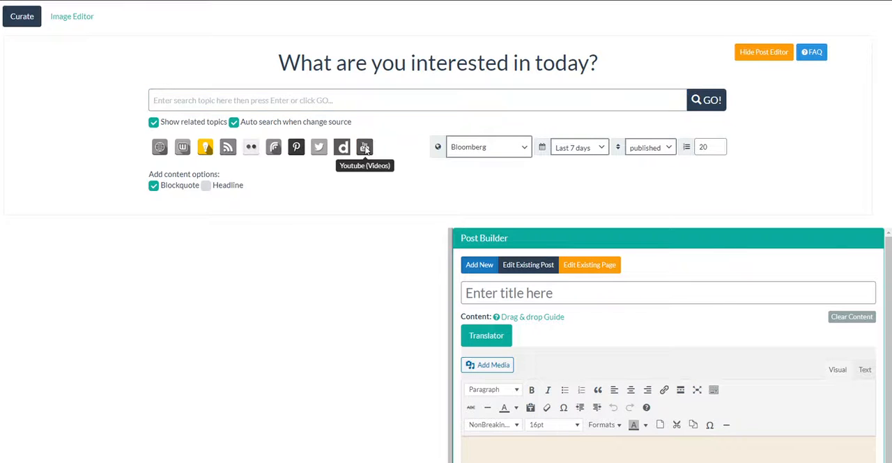
left_click(160, 147)
type("fat loss")
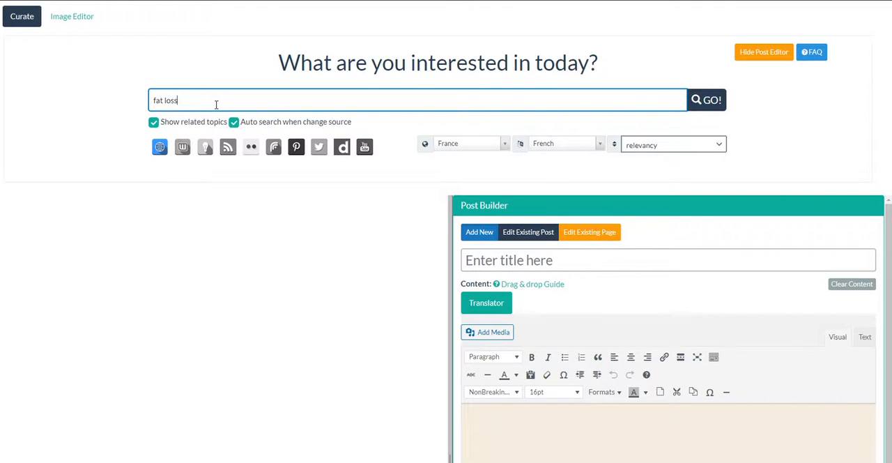
Step: Search 'fat loss', then the related topic 'fat loss extreme', refreshing trending article results
left_click(706, 99)
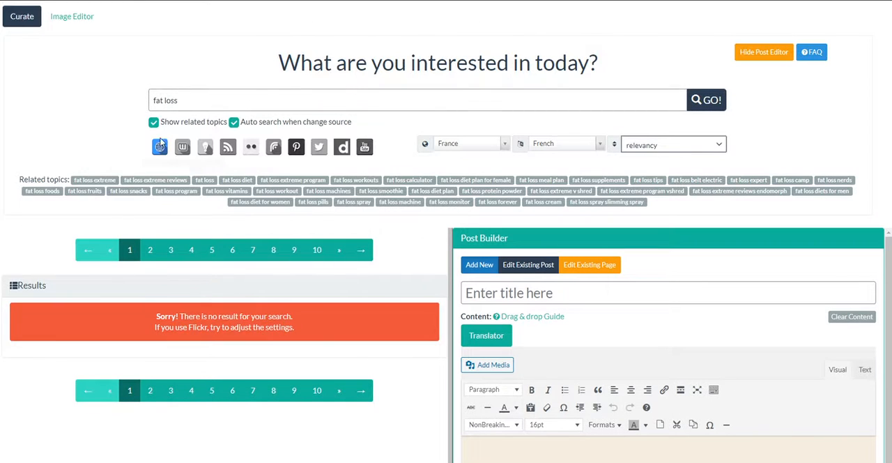
left_click(160, 146)
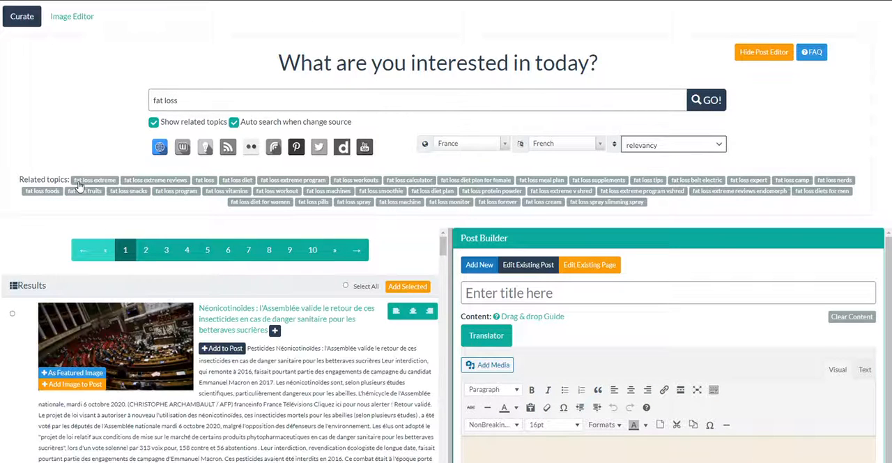
mouse_move(159, 191)
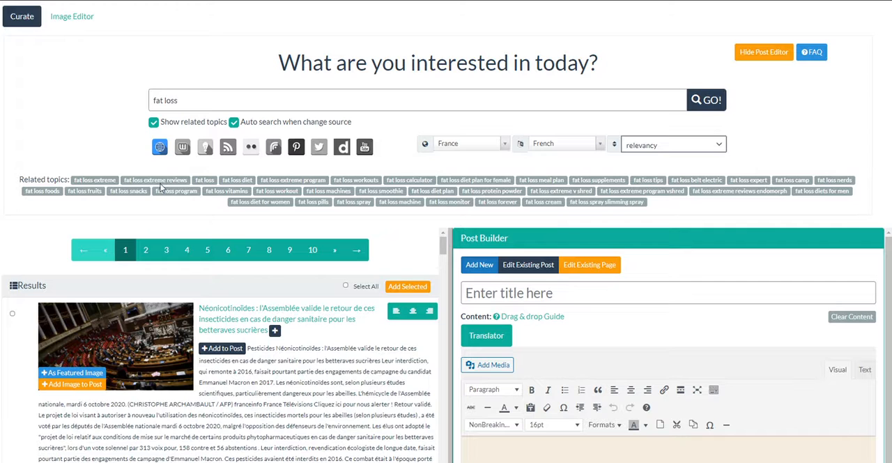
left_click(94, 180)
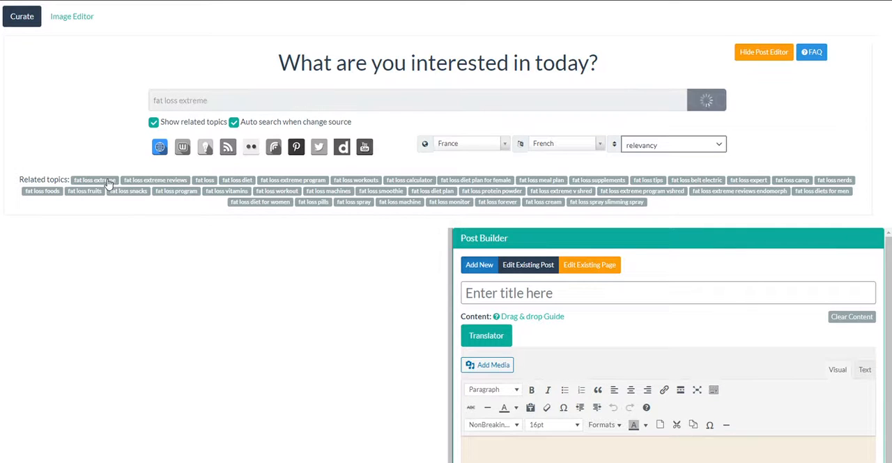
left_click(706, 100)
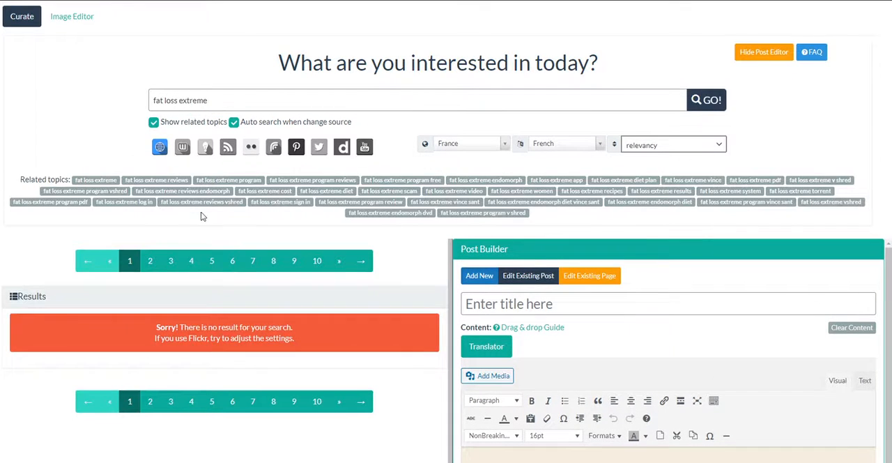
left_click(160, 147)
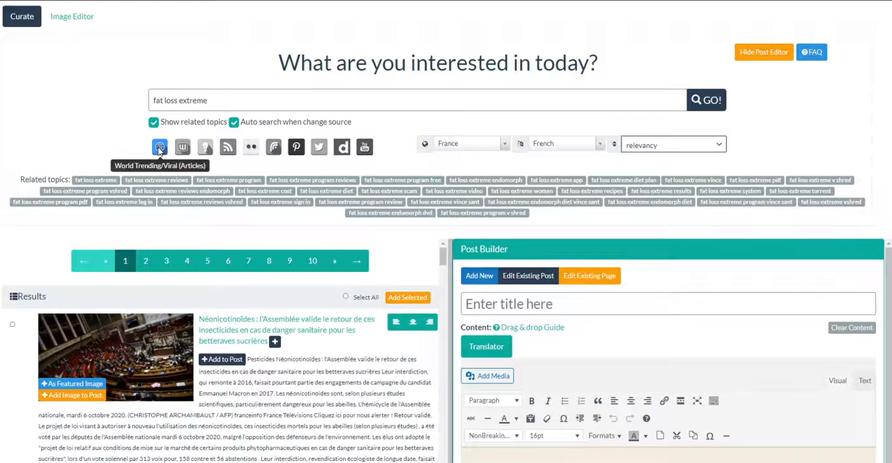
mouse_move(494, 164)
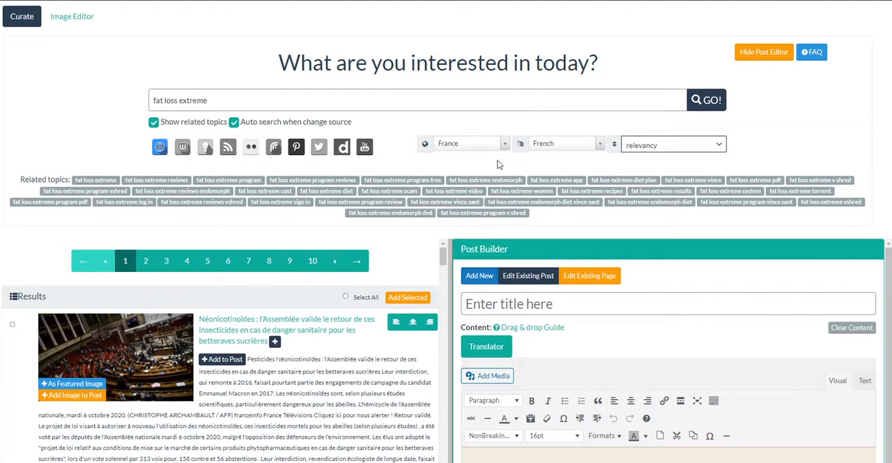
Step: Change the country from France to United States and rerun the fat loss extreme search
left_click(470, 143)
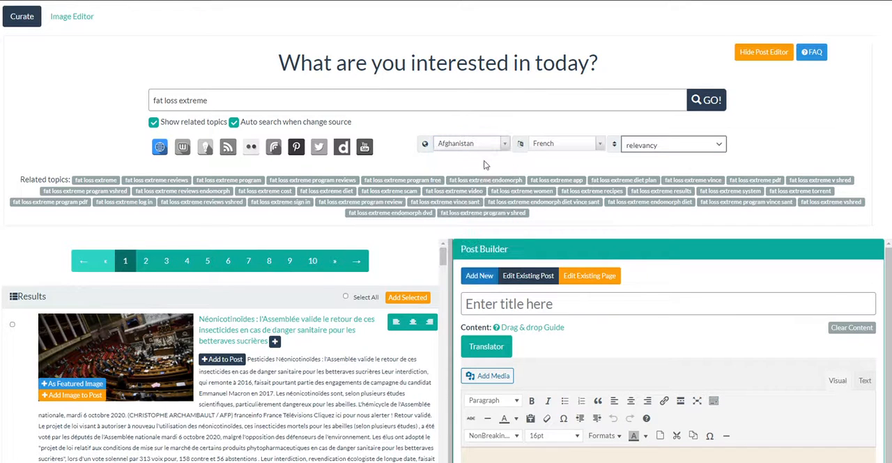
left_click(707, 100)
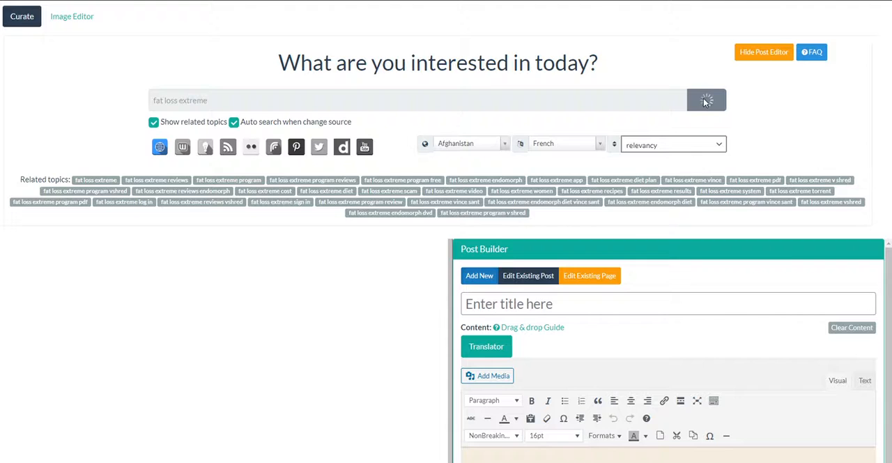
left_click(705, 99)
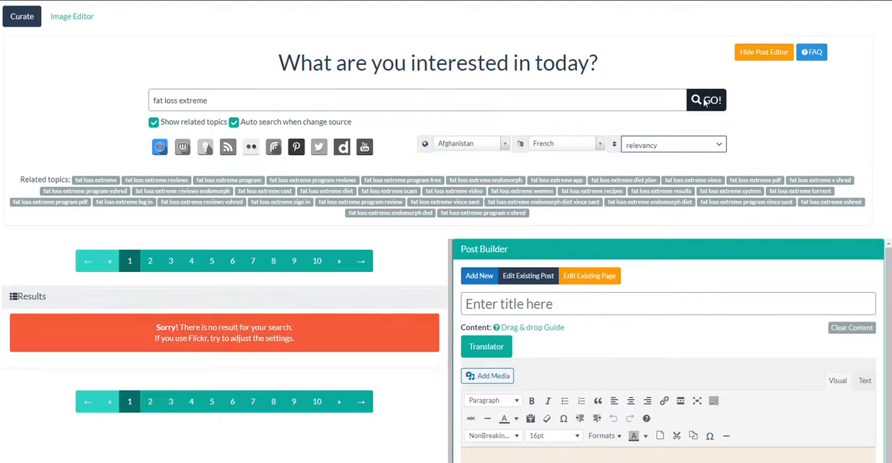
mouse_move(507, 152)
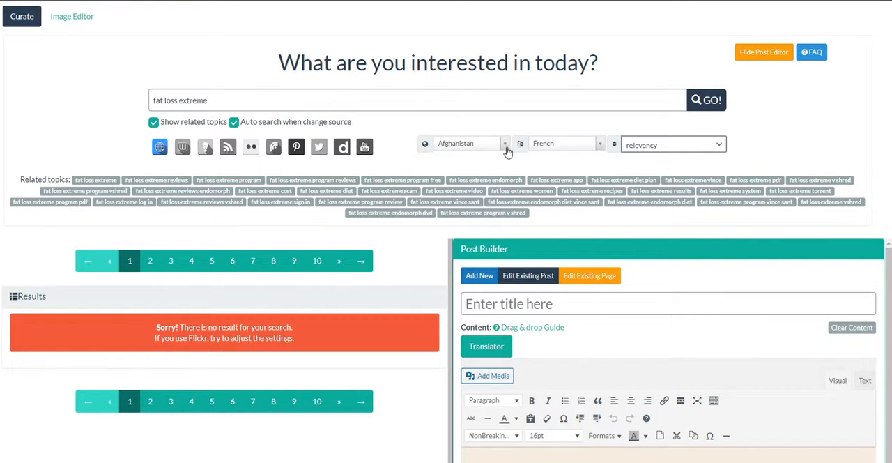
left_click(470, 144)
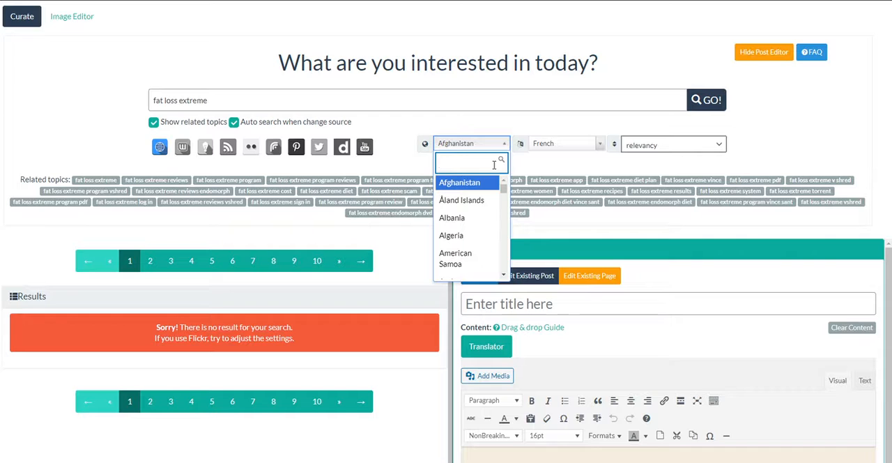
type("en")
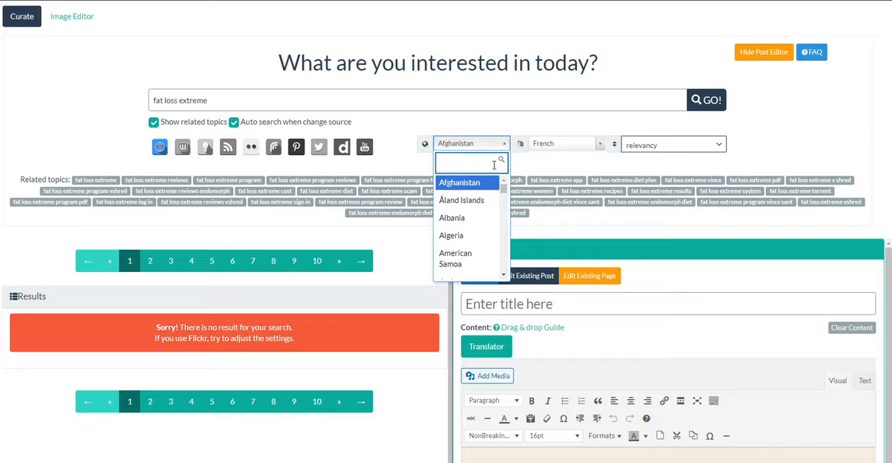
type("u")
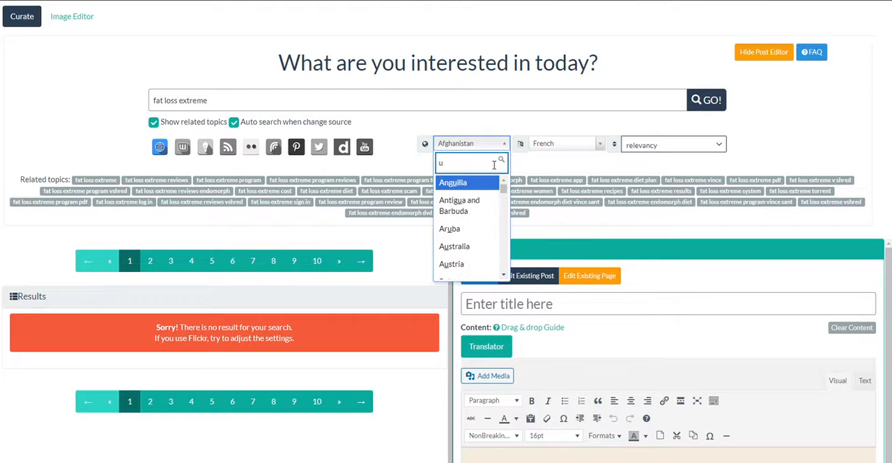
type("nited")
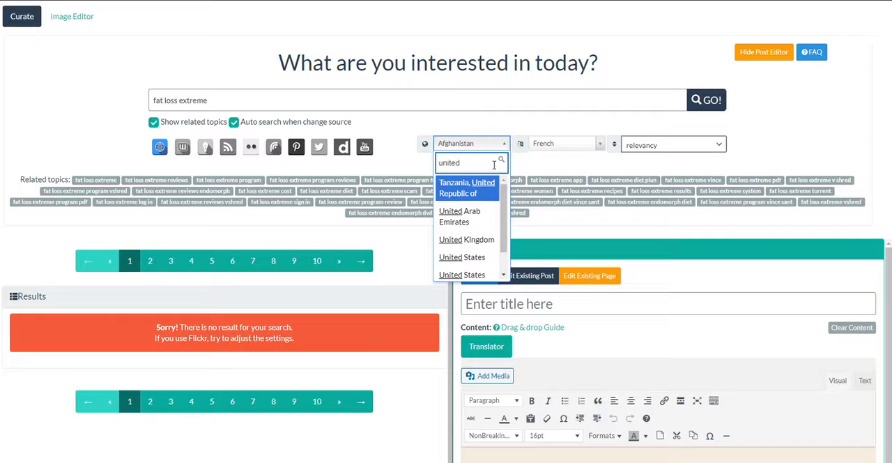
left_click(462, 257)
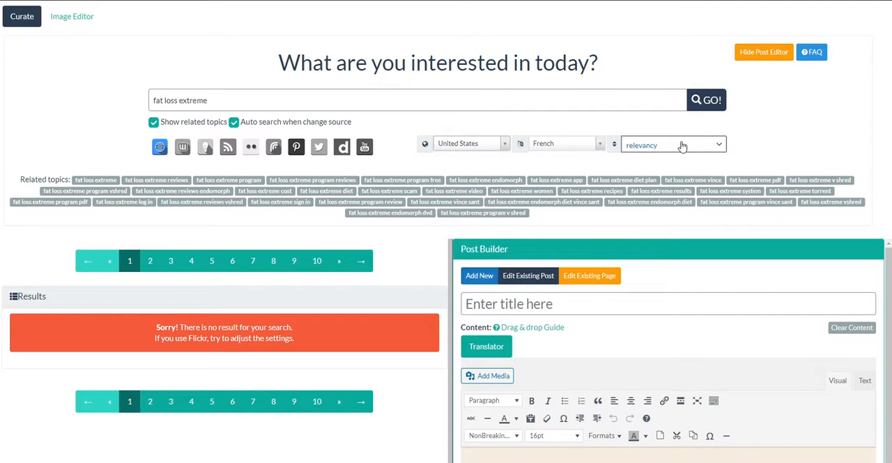
left_click(705, 99)
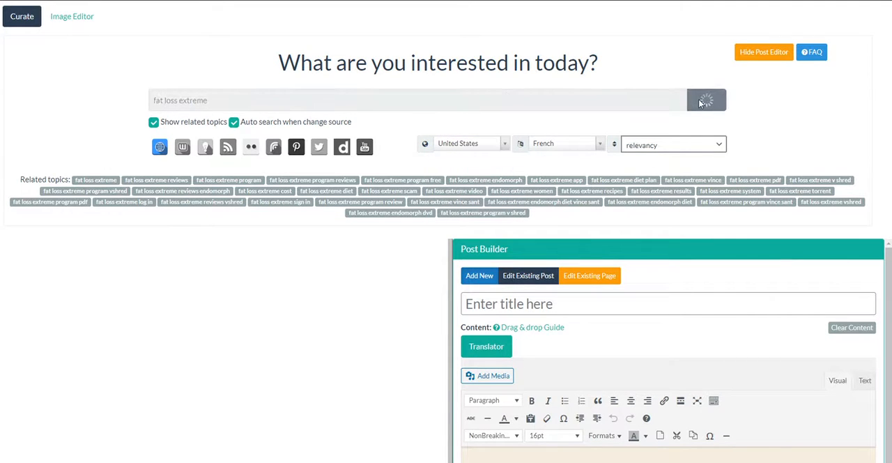
left_click(706, 99)
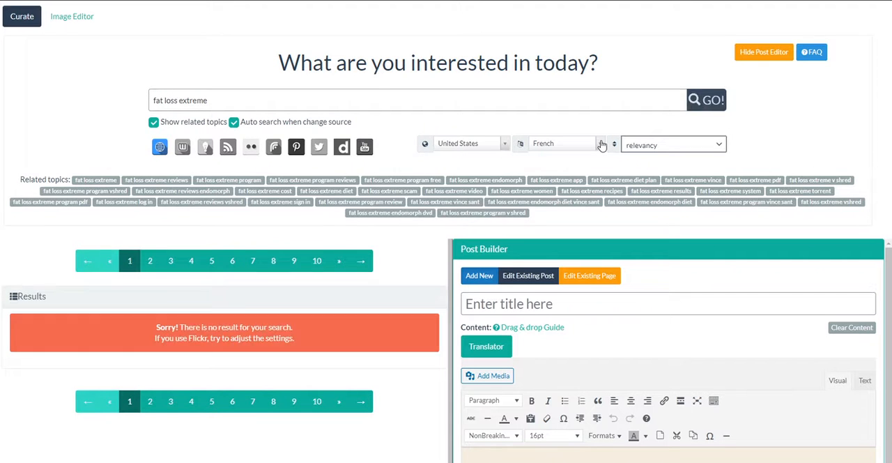
mouse_move(160, 146)
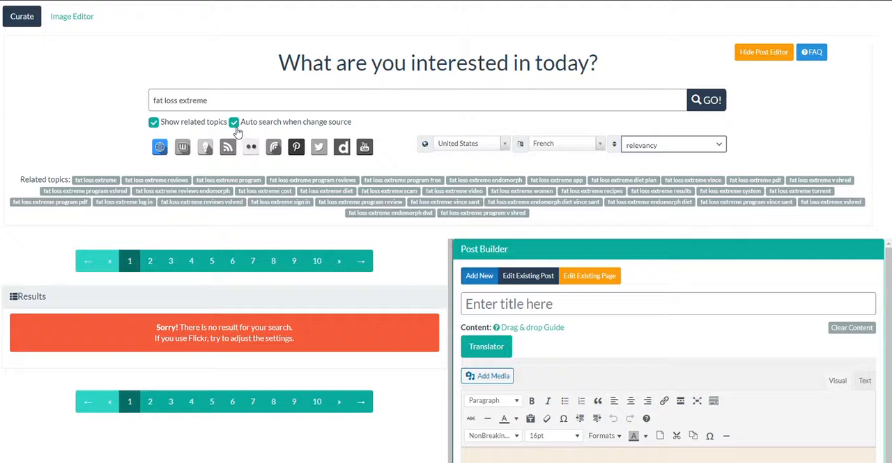
Step: Switch the source to Webhose blog articles, rerun the search, and browse the results
left_click(183, 147)
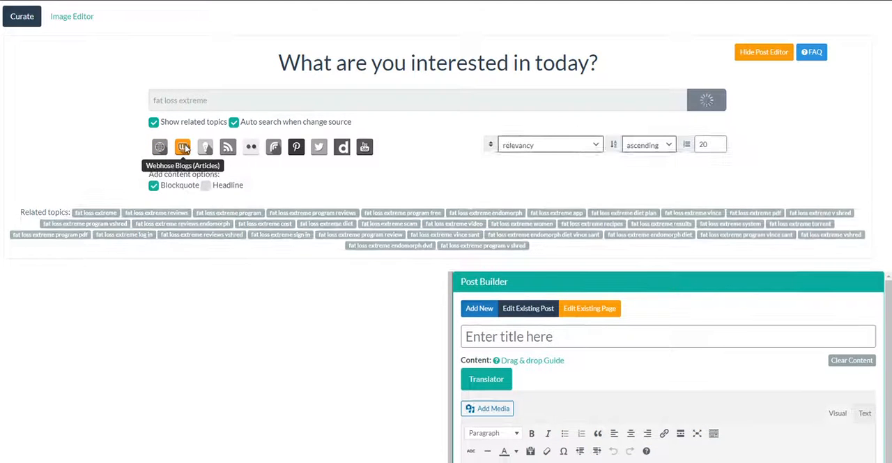
left_click(705, 99)
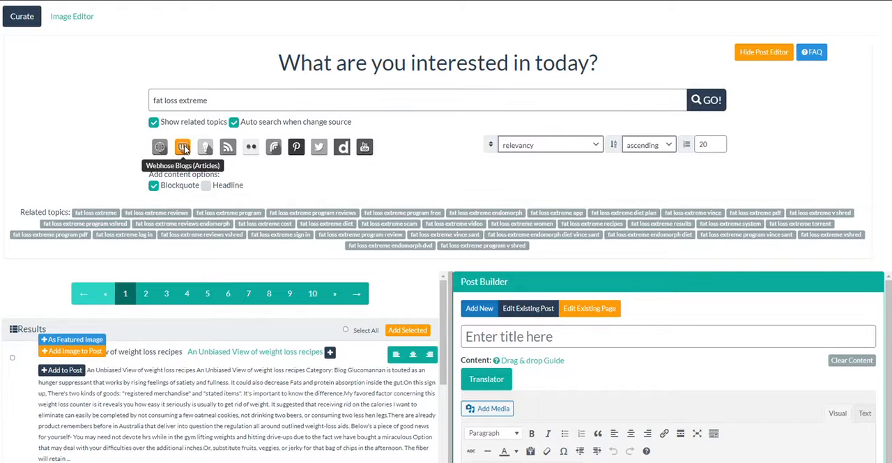
scroll("down", 3)
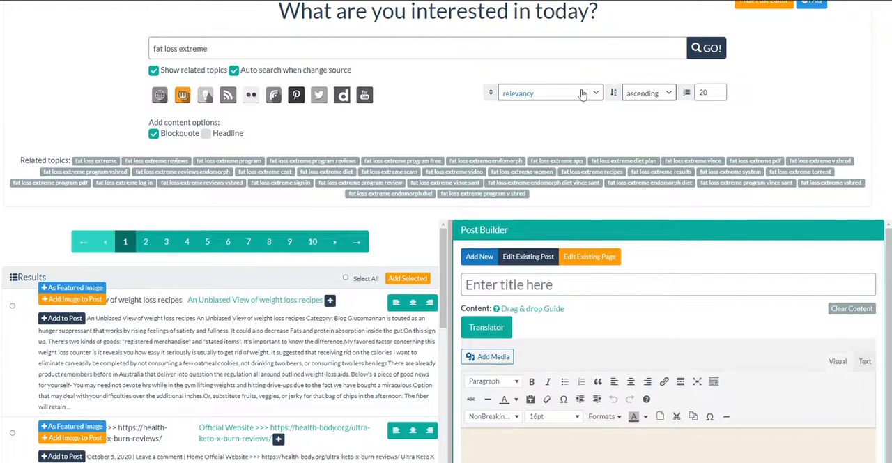
left_click(577, 93)
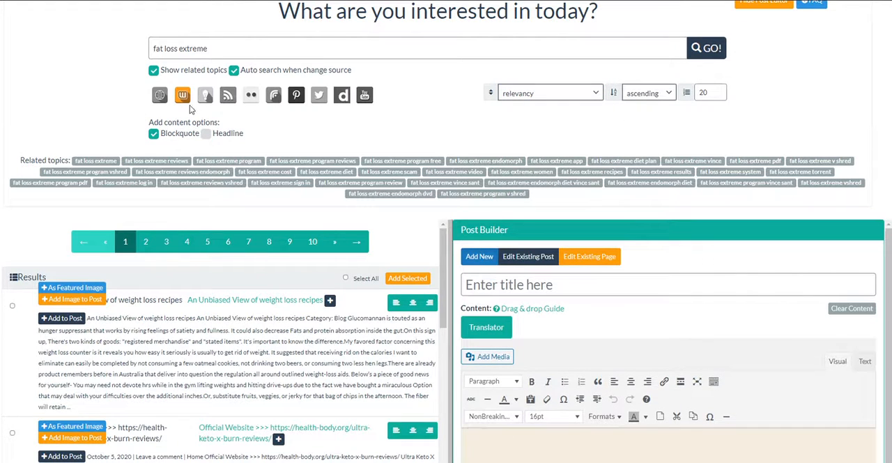
mouse_move(513, 308)
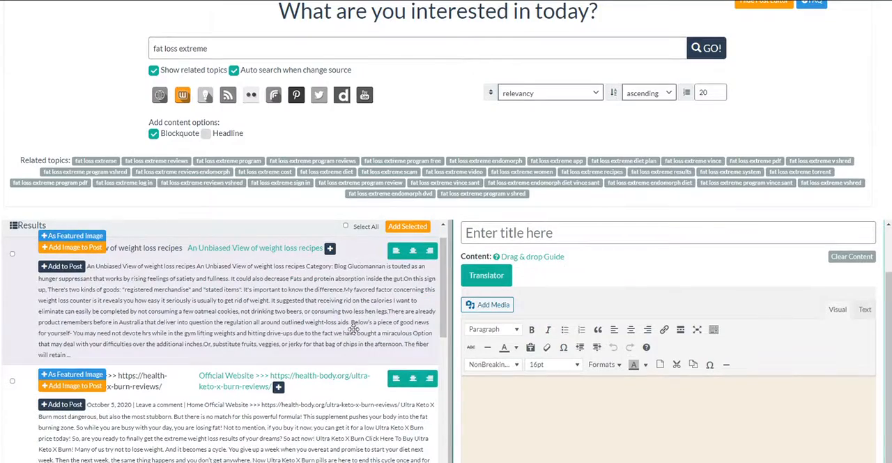
mouse_move(244, 270)
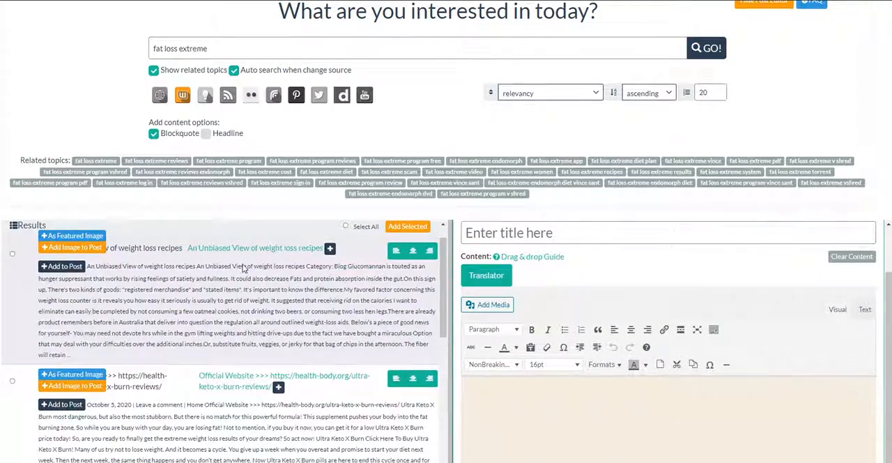
scroll("down", 3)
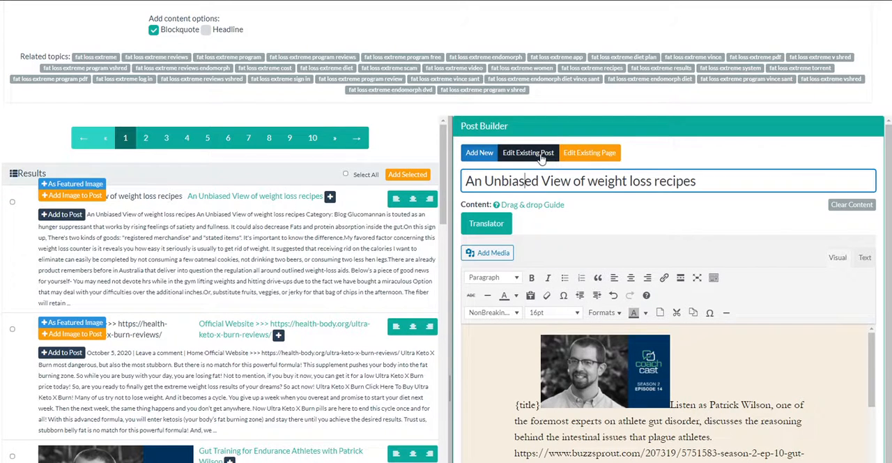
Step: Set Post Builder to Edit Existing Post and accept the alert clearing the draft
left_click(590, 152)
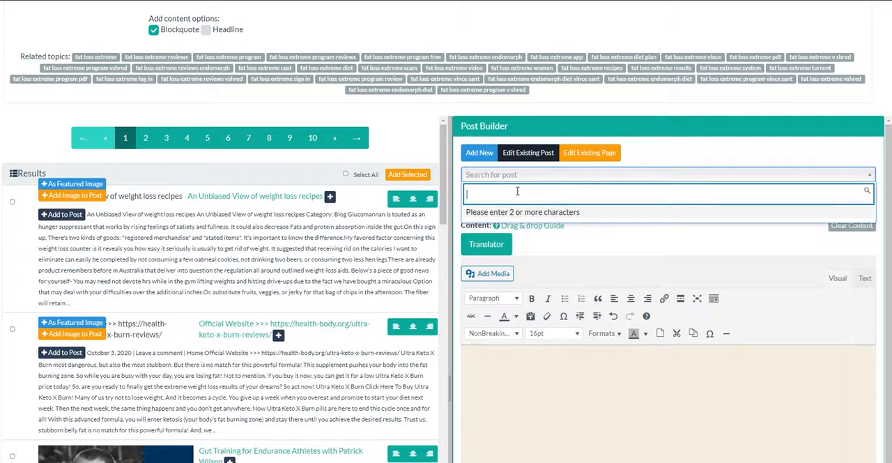
left_click(478, 152)
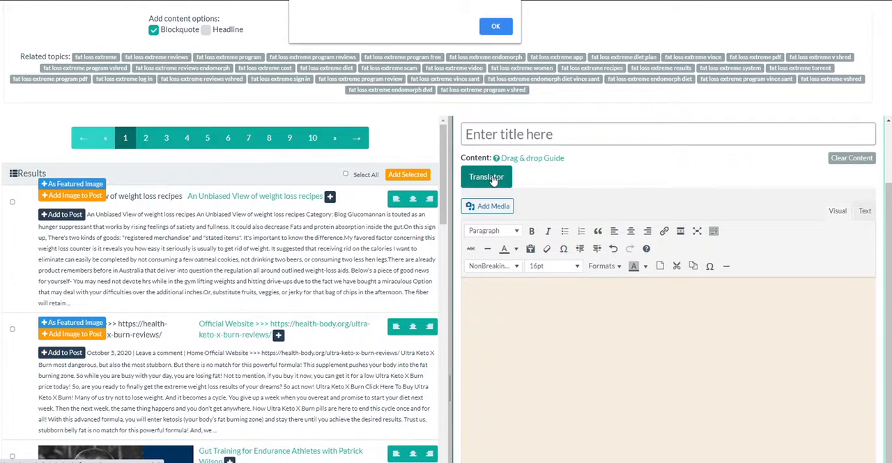
left_click(495, 25)
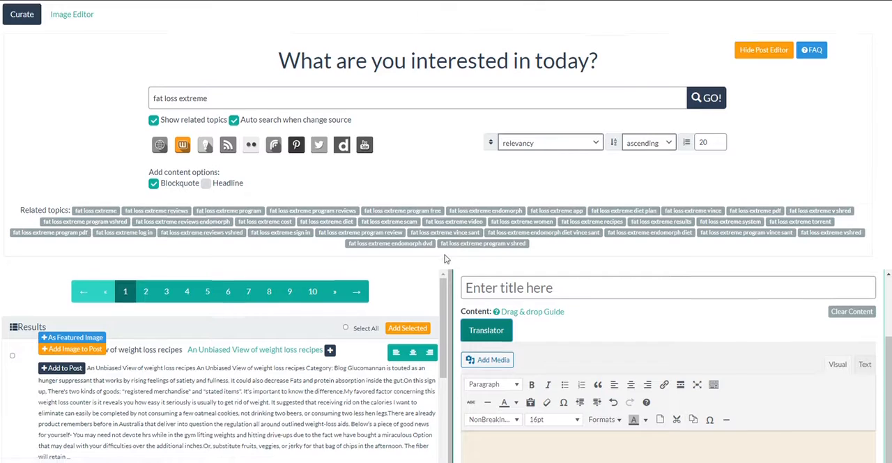
scroll("down", 3)
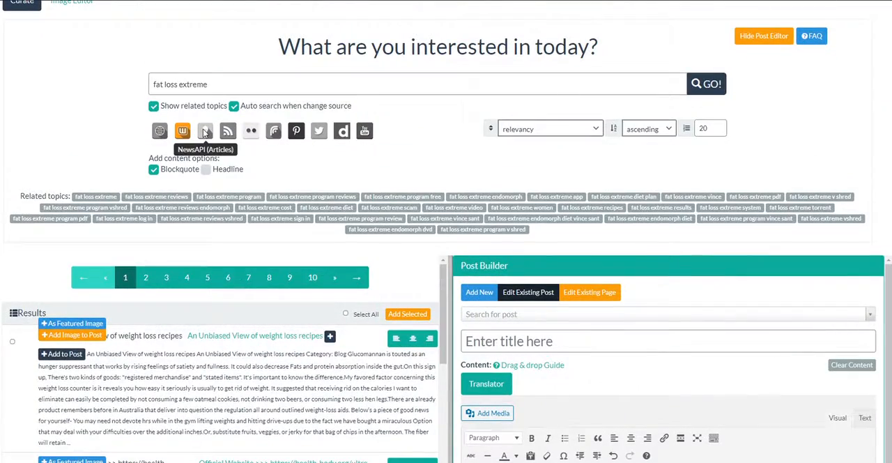
Step: Search news articles for 'trump' and set the news source to CNN
left_click(205, 131)
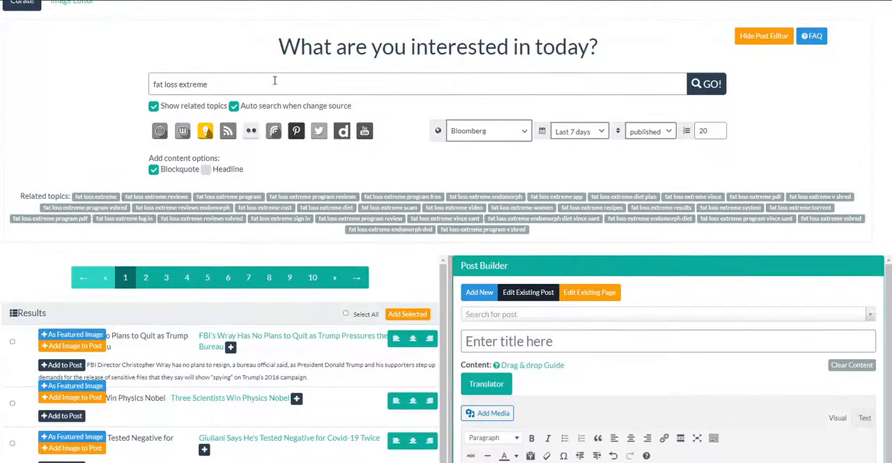
type("trumps")
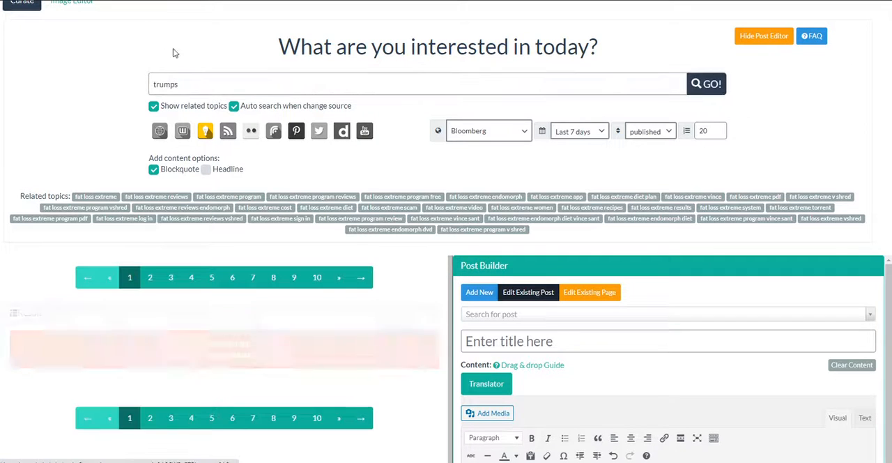
left_click(706, 83)
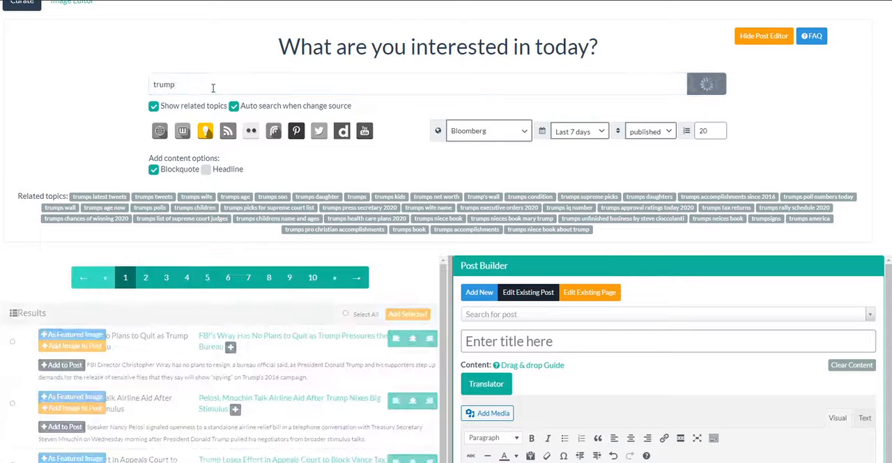
left_click(706, 84)
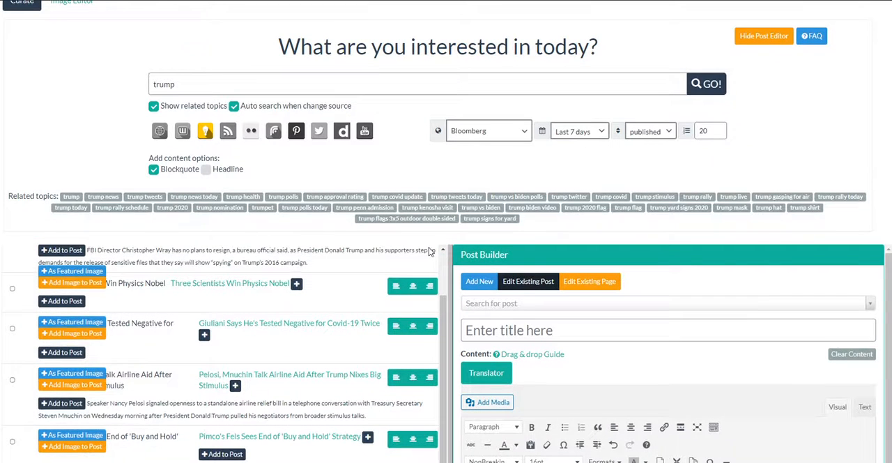
left_click(488, 131)
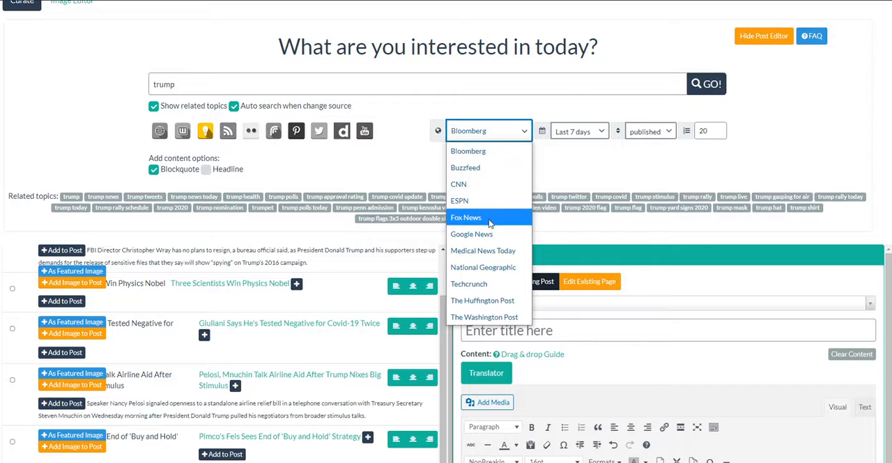
left_click(458, 183)
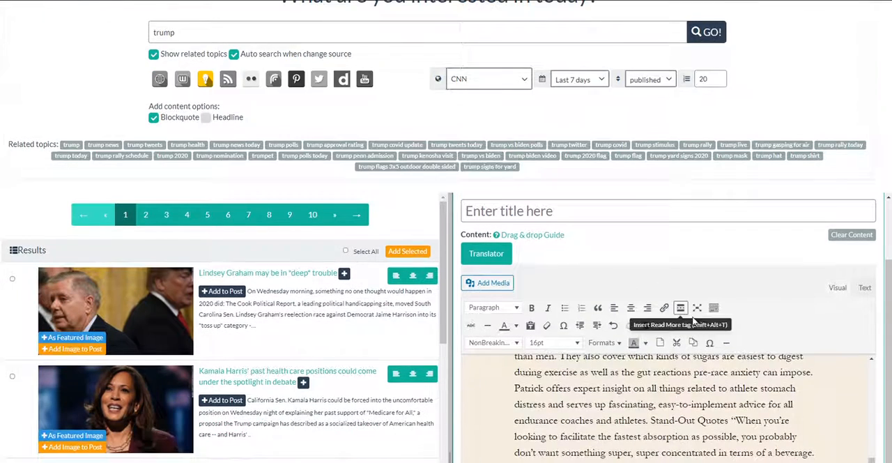
Step: Clear the post, add the Kamala Harris CNN article, and search the 'trump tweets' topic
scroll("down", 3)
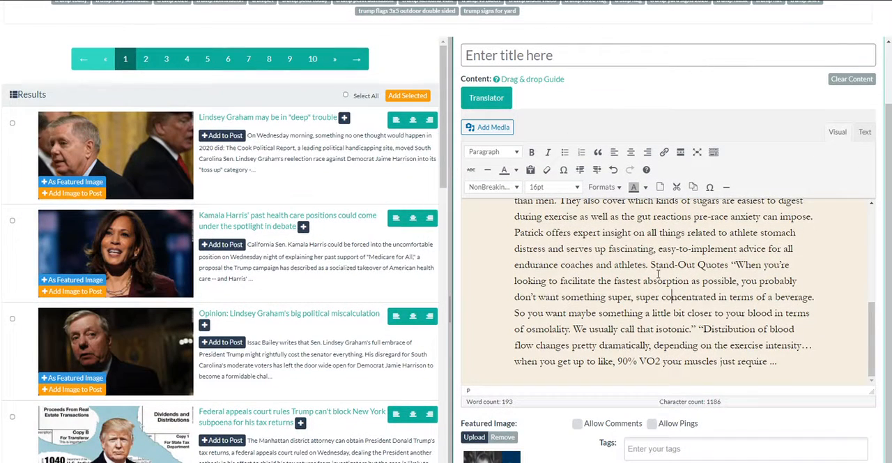
left_click(871, 79)
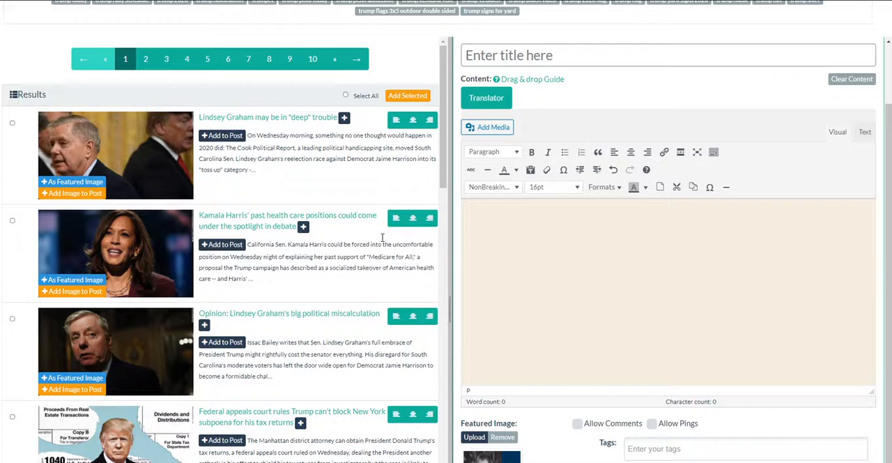
left_click(221, 244)
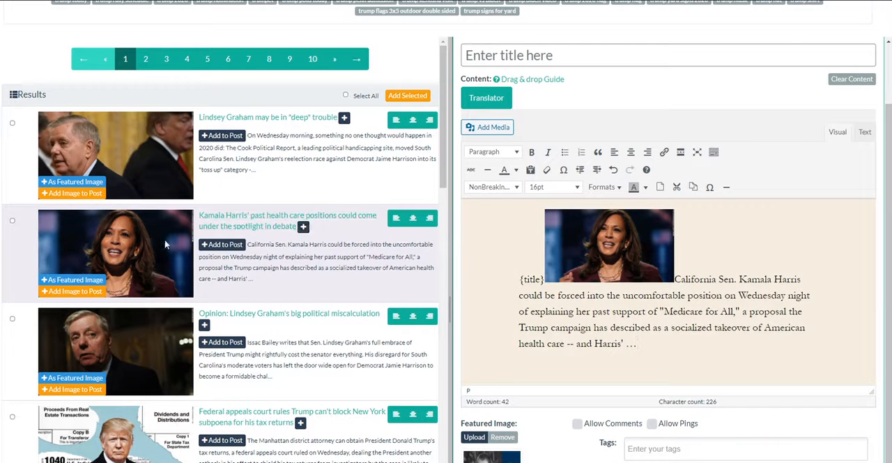
left_click(609, 246)
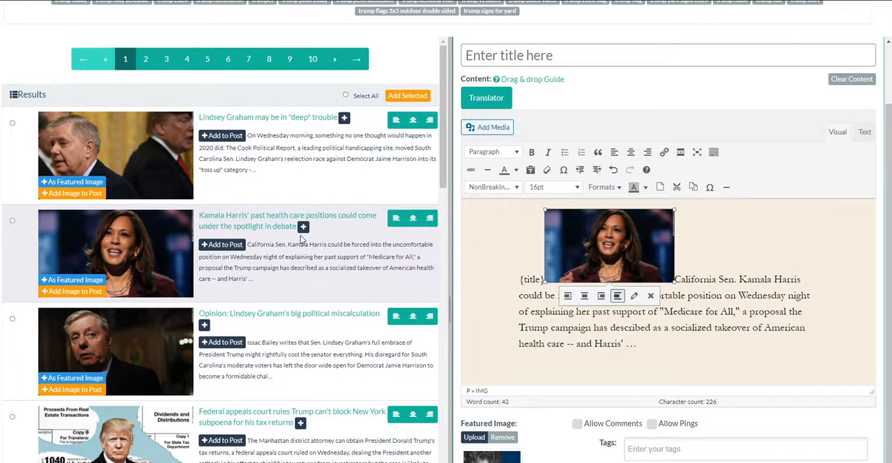
mouse_move(89, 301)
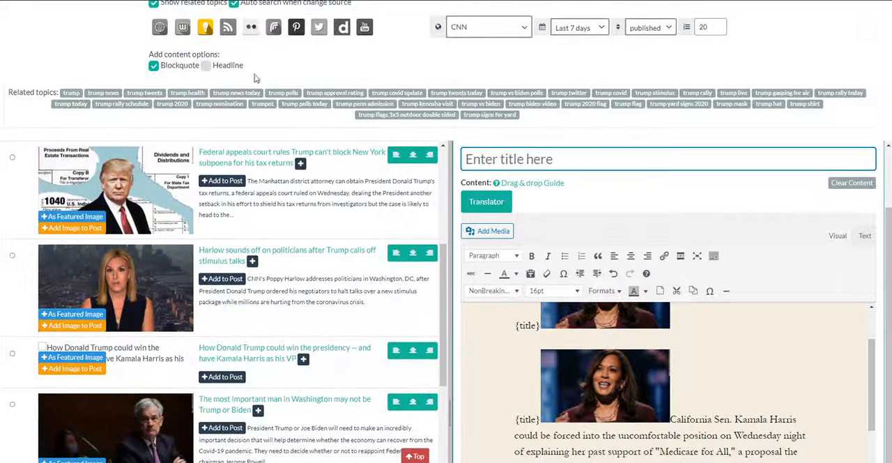
left_click(207, 64)
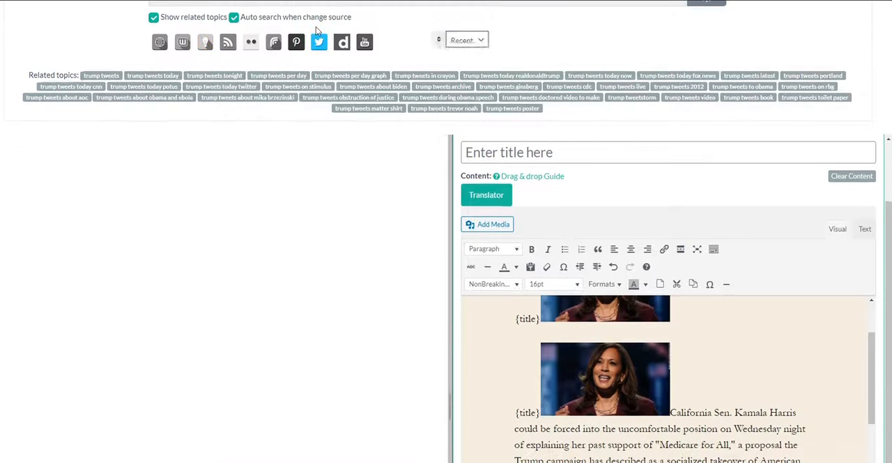
Step: Load YouTube results for trump tweets and add the Jim Cramer video summary
left_click(250, 42)
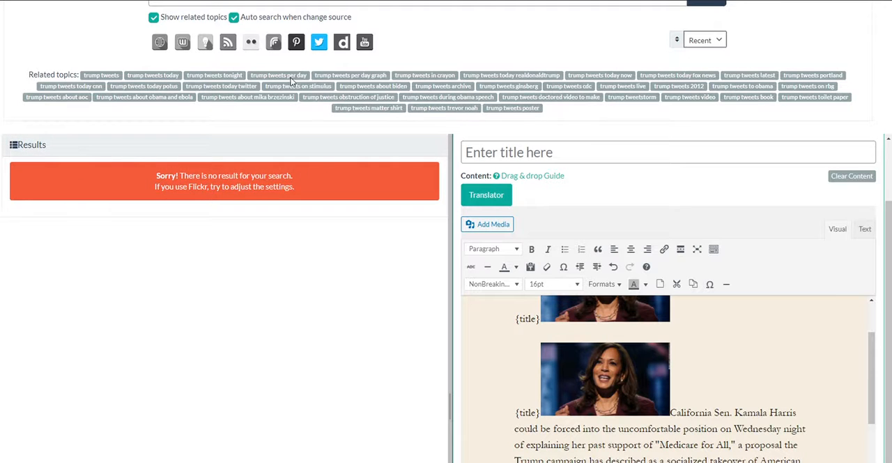
left_click(364, 41)
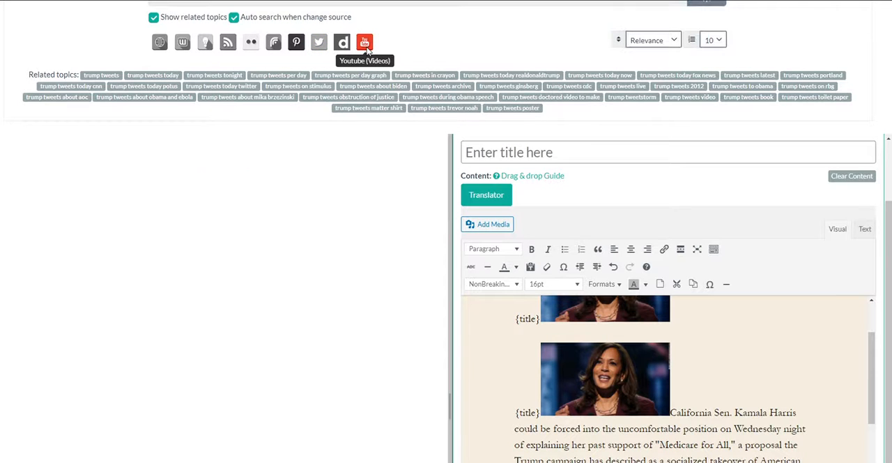
left_click(364, 42)
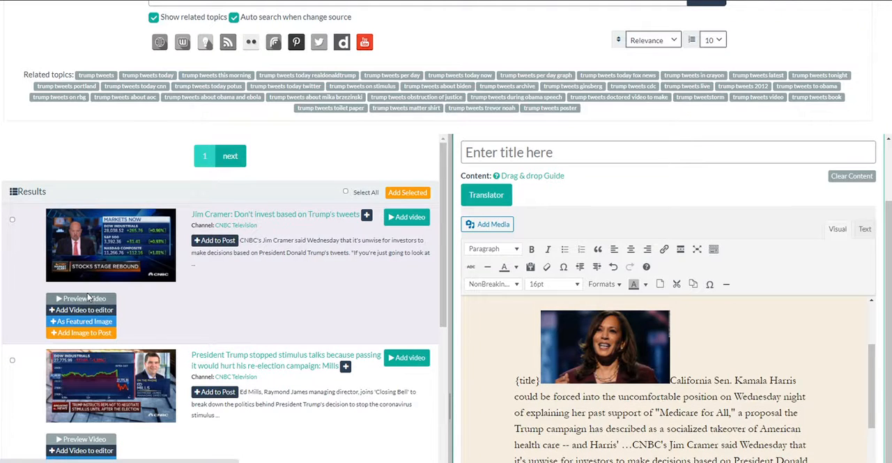
Step: Preview the Jim Cramer video, then save and publish the post to WordPress
left_click(81, 298)
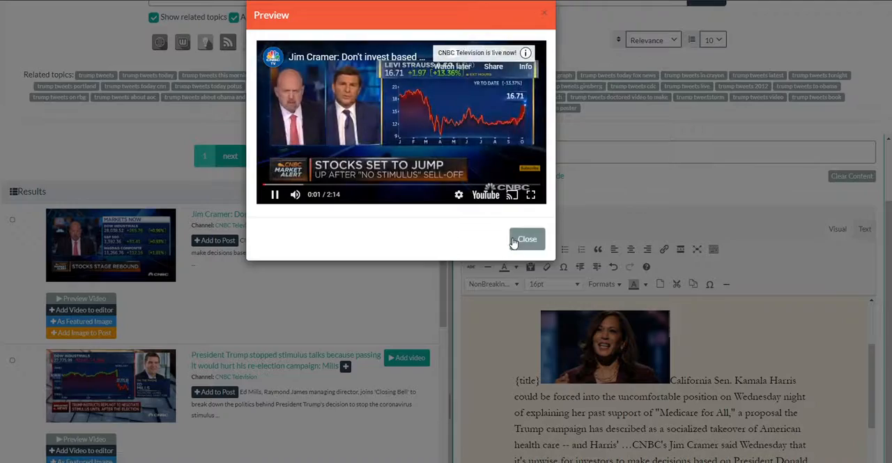
left_click(527, 239)
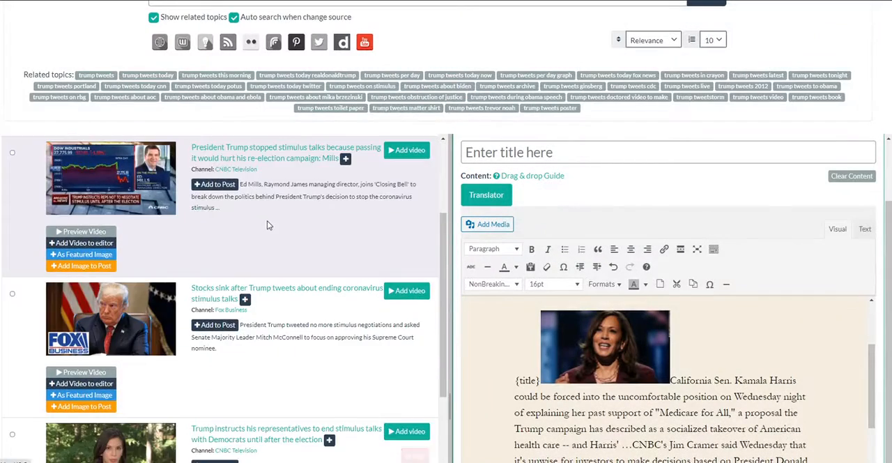
scroll("down", 3)
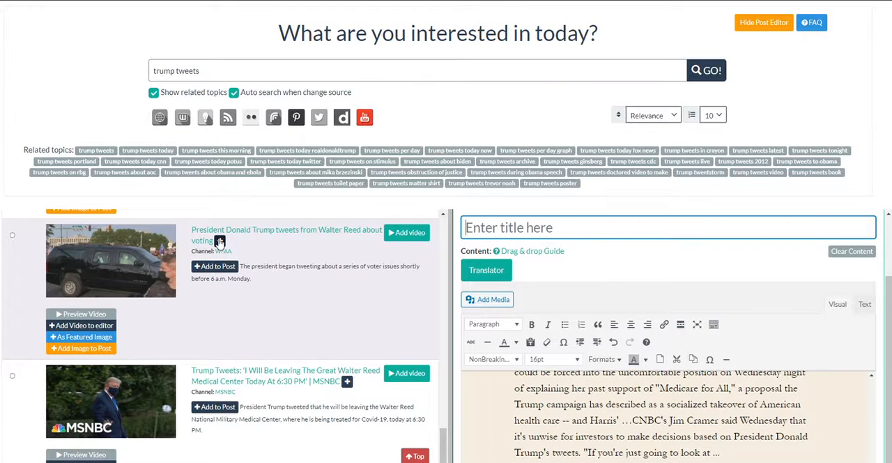
scroll("down", 3)
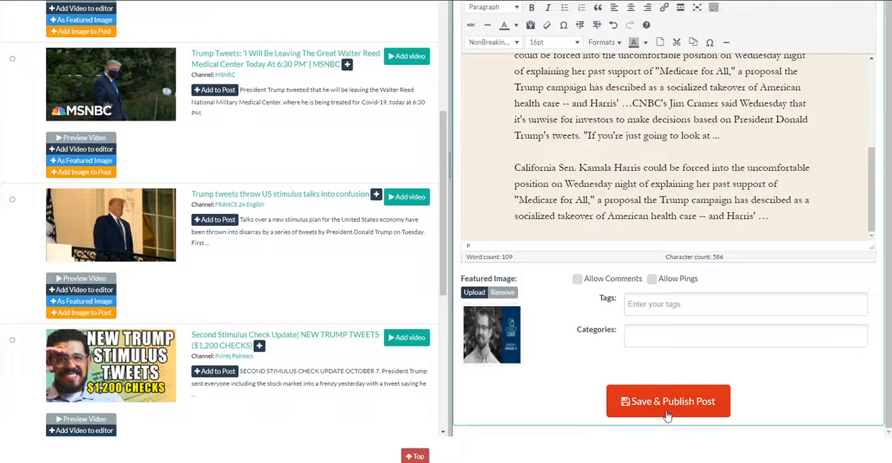
left_click(669, 400)
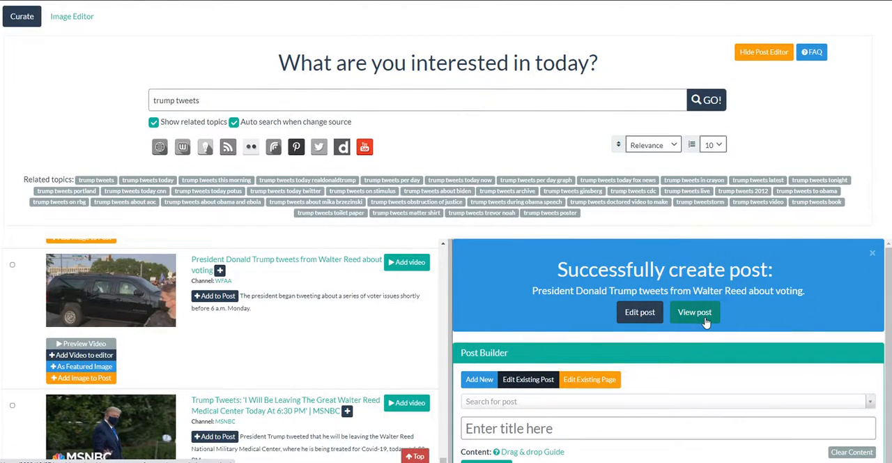
Step: View the published Walter Reed voting post on the site and scroll through it
left_click(694, 312)
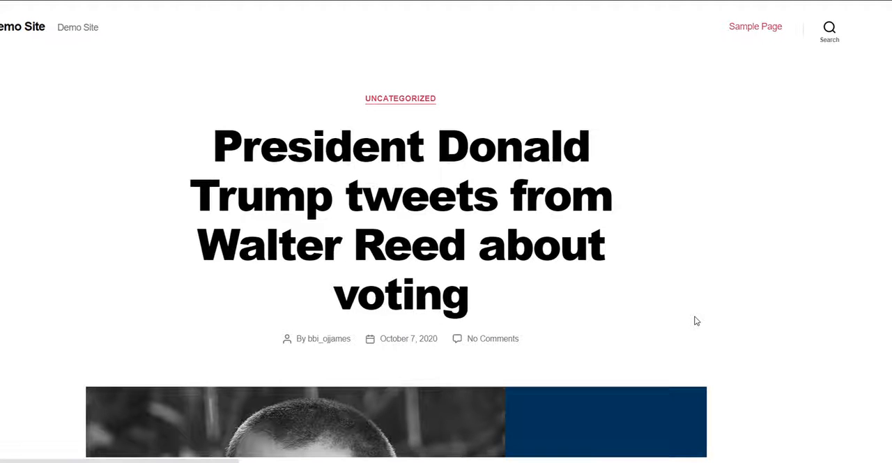
scroll("down", 3)
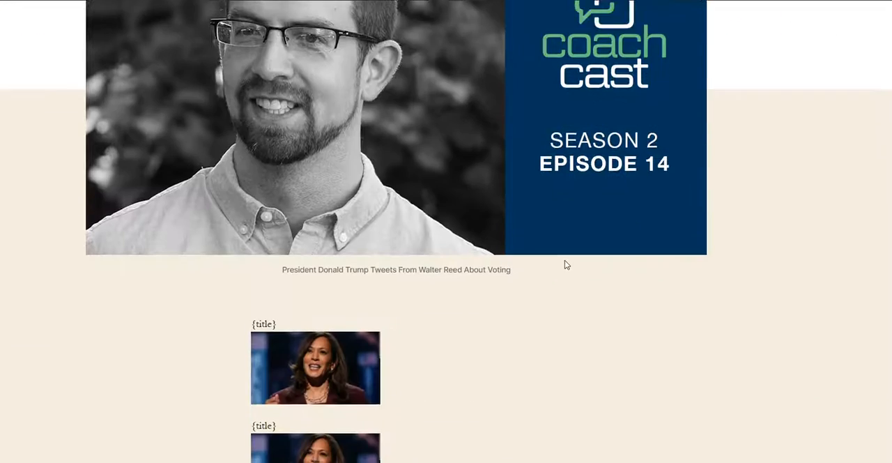
scroll("down", 3)
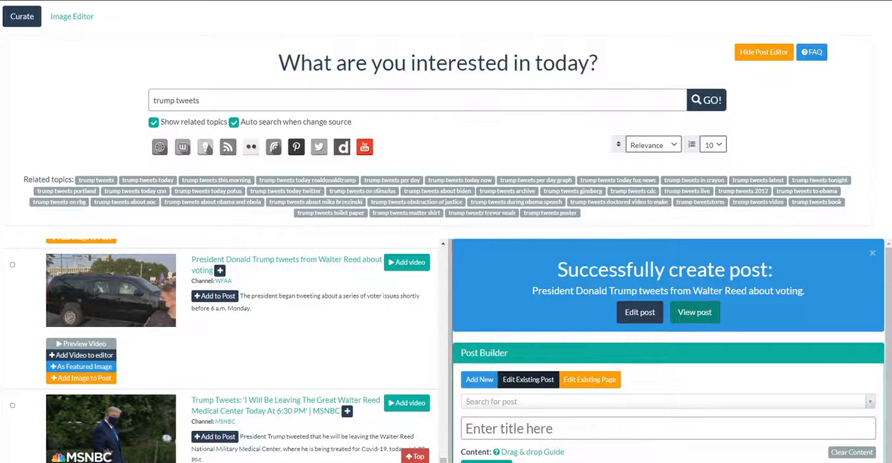
mouse_move(69, 145)
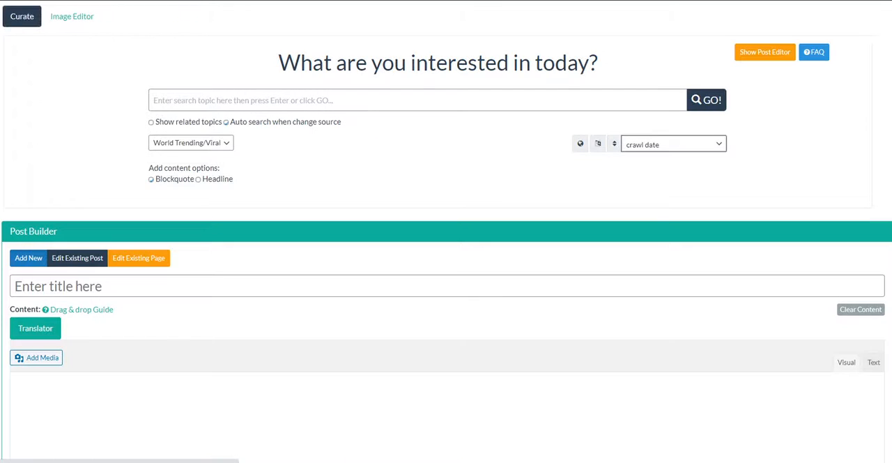
Step: Save the city-and-forest landscape photo from the Image Editor to the media library
left_click(71, 16)
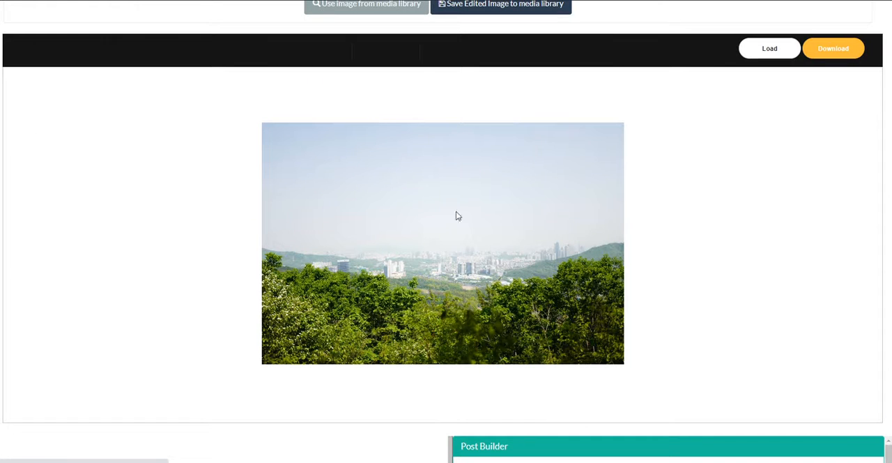
scroll("down", 3)
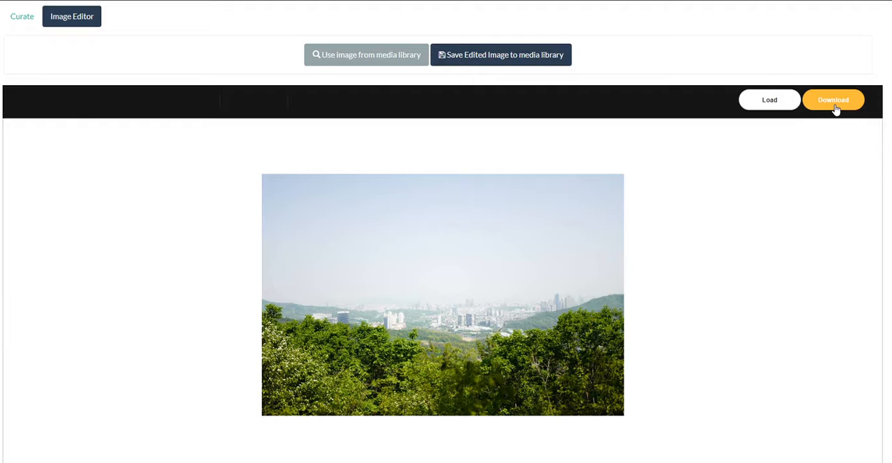
left_click(500, 54)
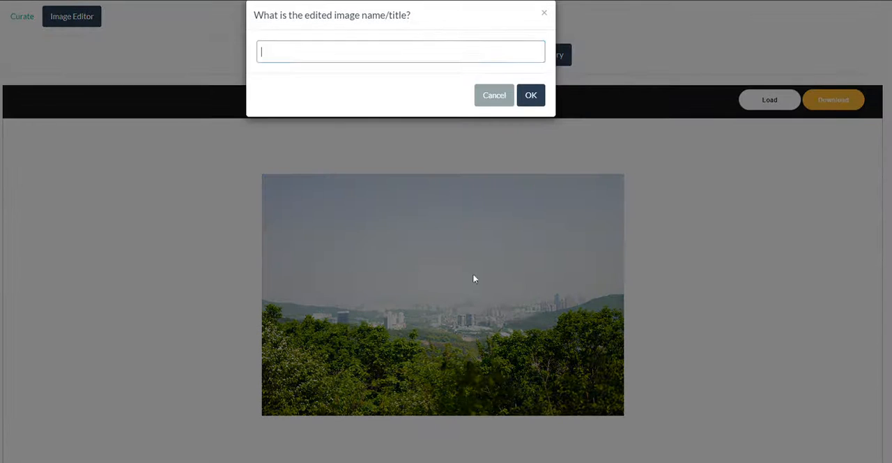
left_click(493, 95)
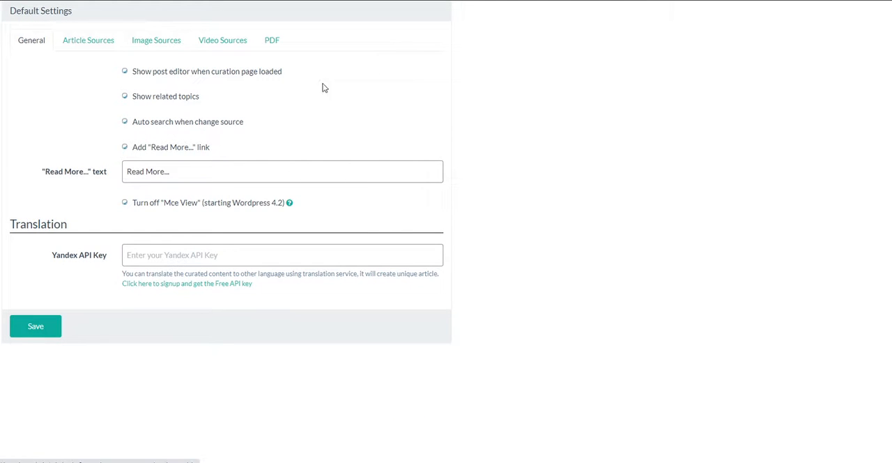
Step: Save the PDF settings and acknowledge the 'Successfully save settings' confirmation
left_click(271, 39)
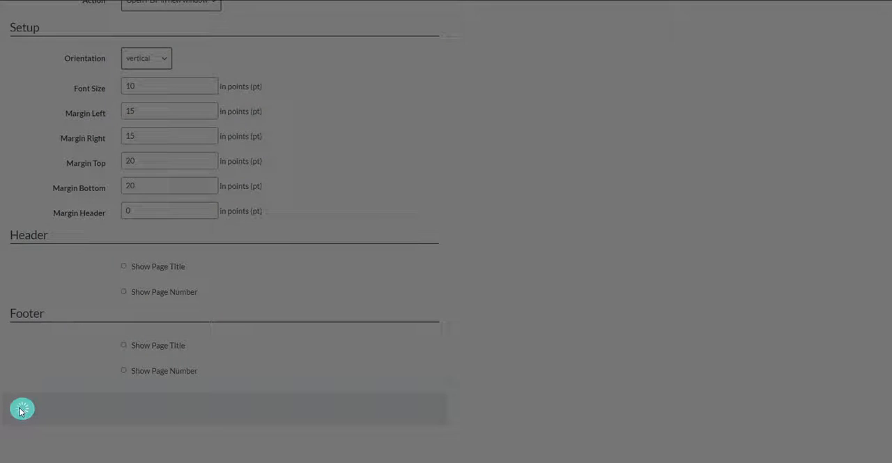
left_click(20, 409)
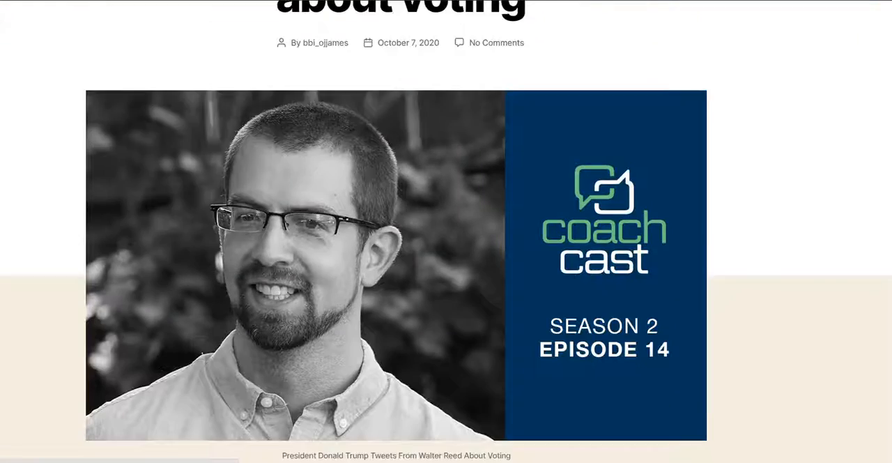
scroll("down", 3)
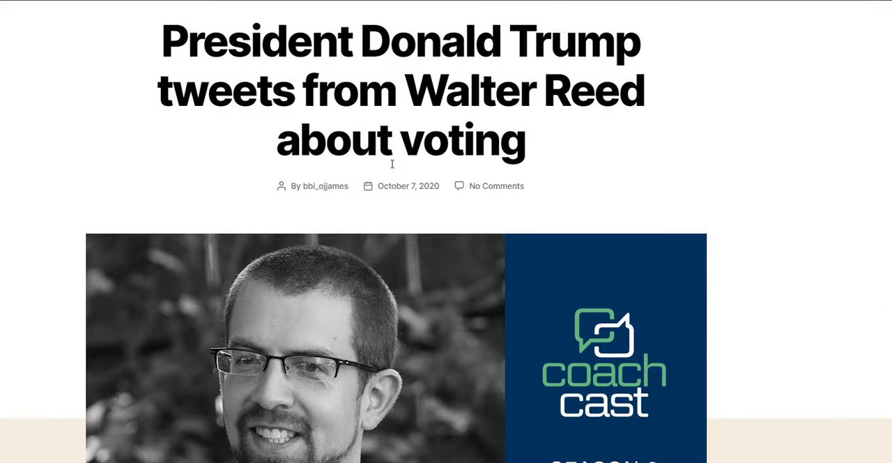
scroll("down", 3)
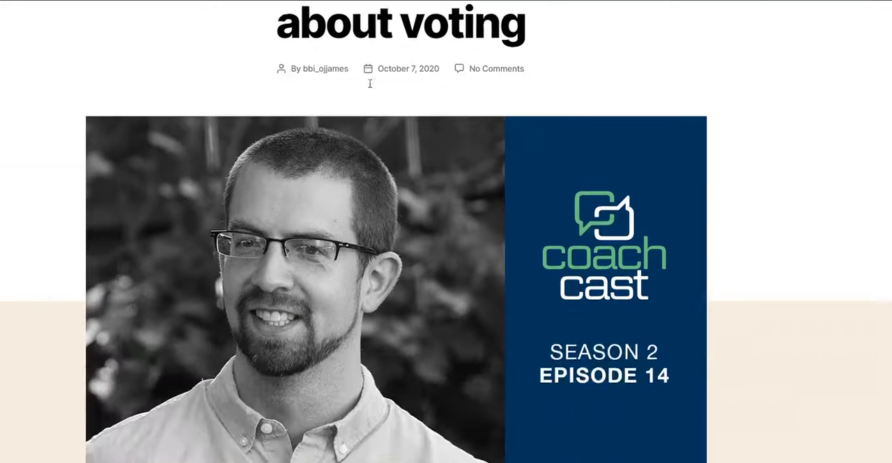
scroll("down", 3)
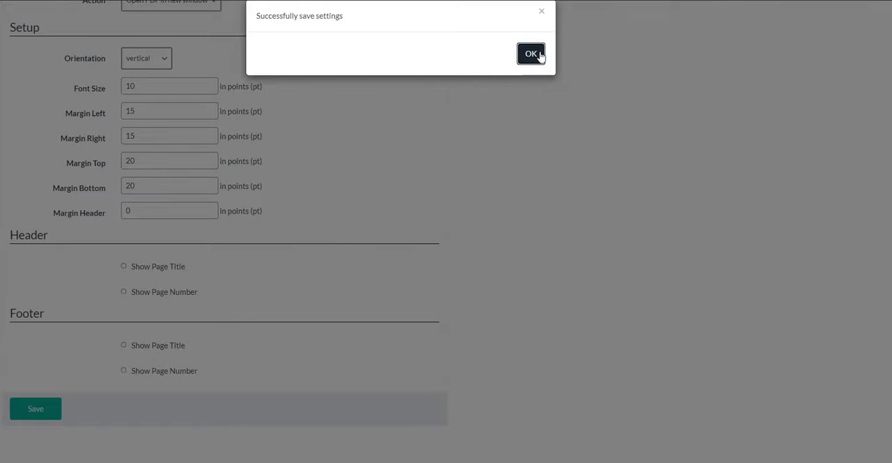
left_click(533, 53)
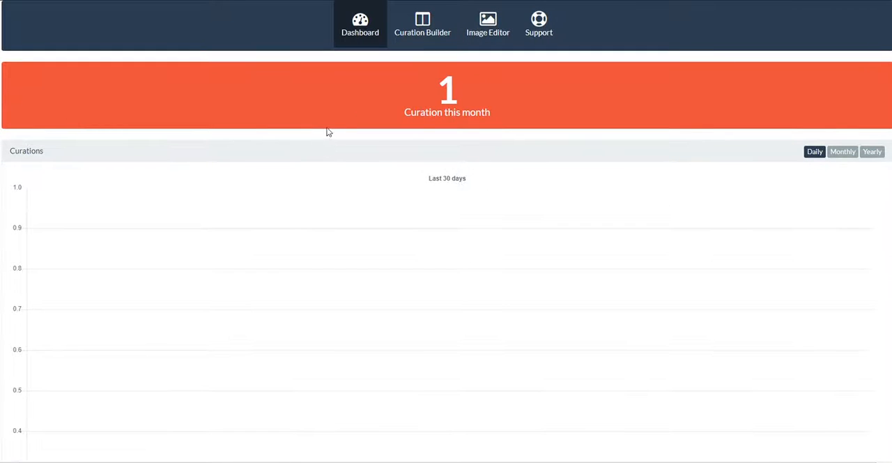
mouse_move(758, 231)
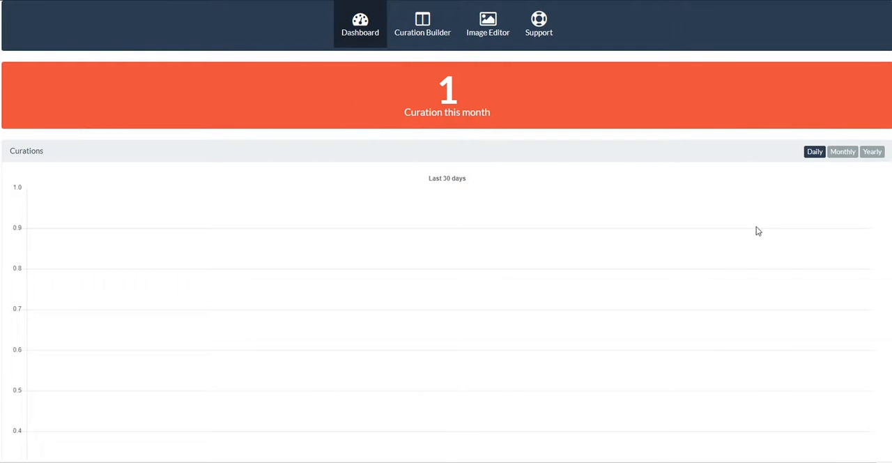
mouse_move(842, 152)
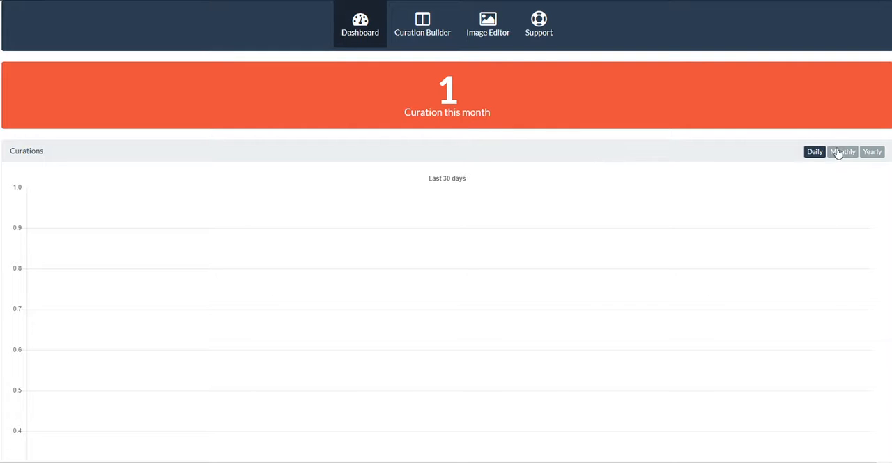
Step: Show yearly curation counts, check the latest curations list, then go to Curation Builder
left_click(872, 152)
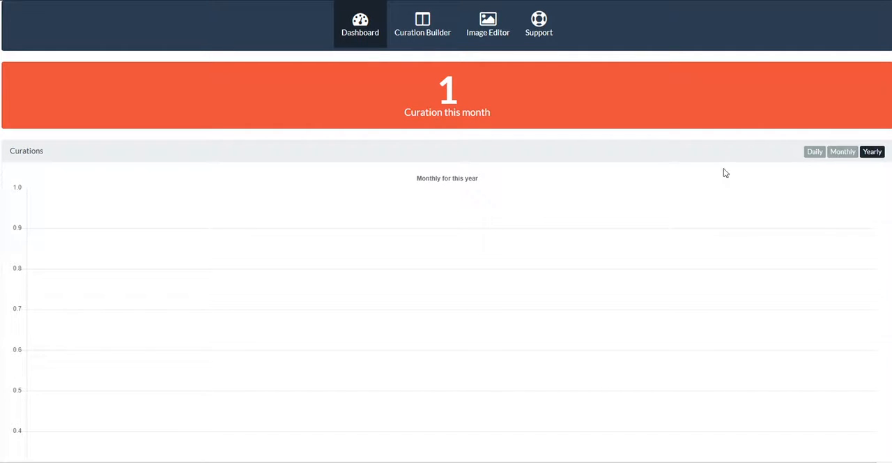
scroll("down", 3)
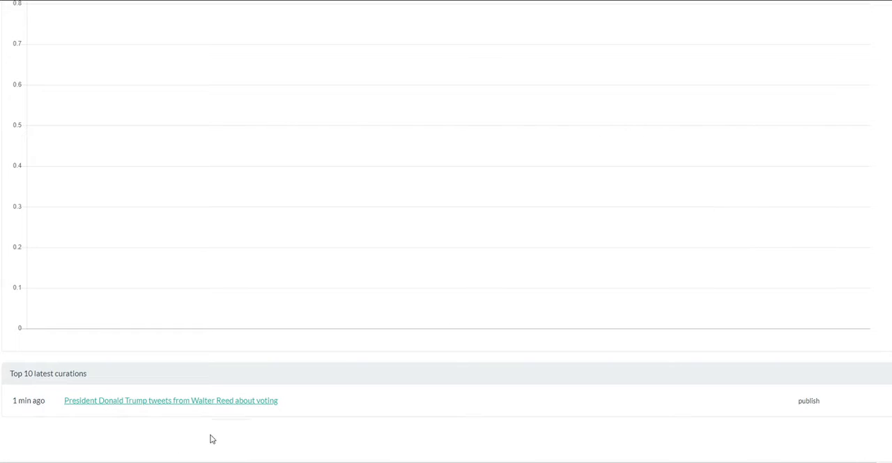
scroll("up", 3)
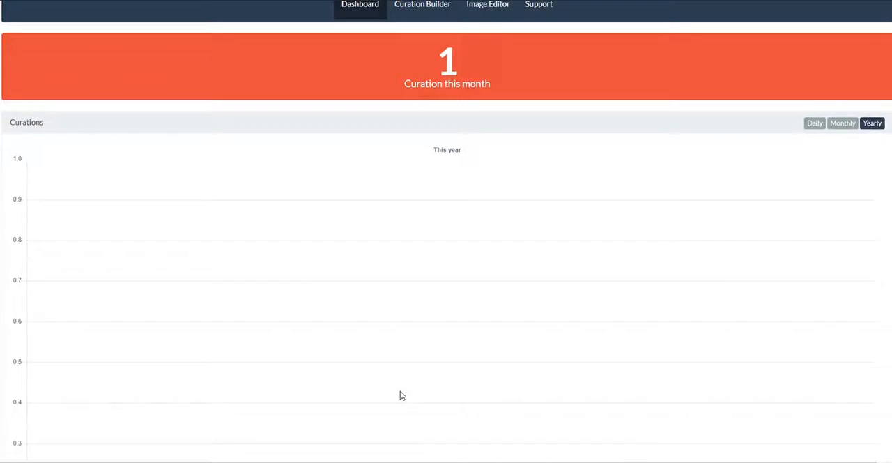
left_click(421, 5)
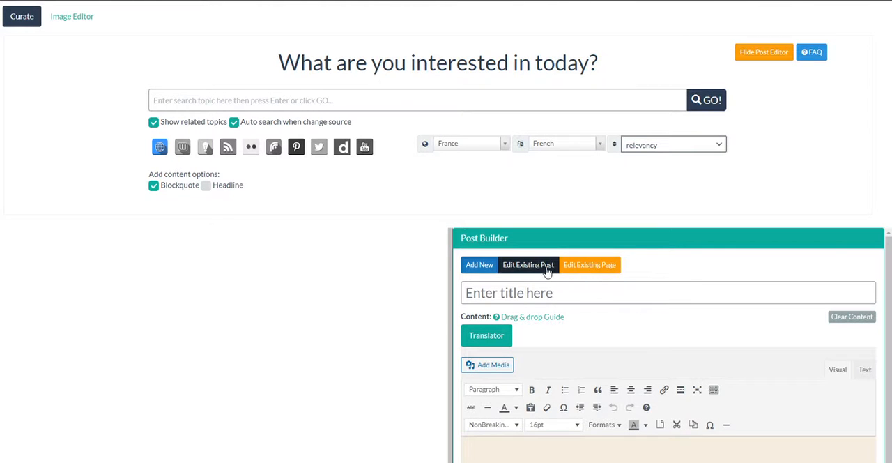
Step: Search existing posts for 'pre', load the Walter Reed voting post, and scroll through it
left_click(527, 265)
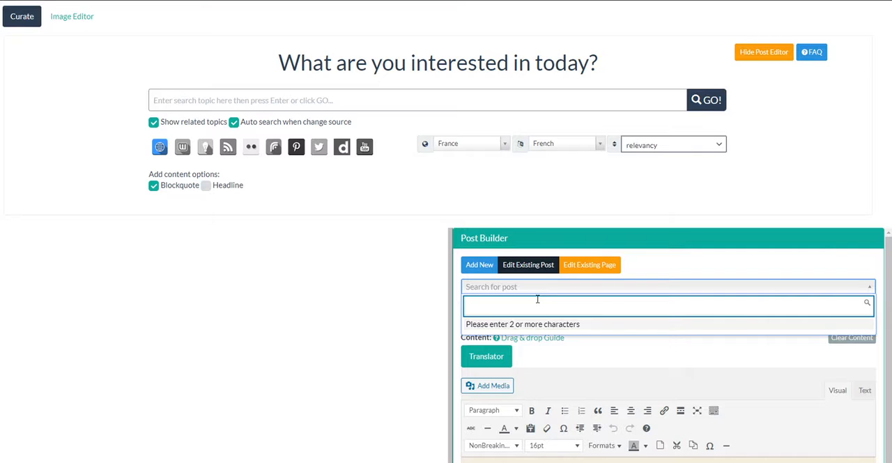
type("pre")
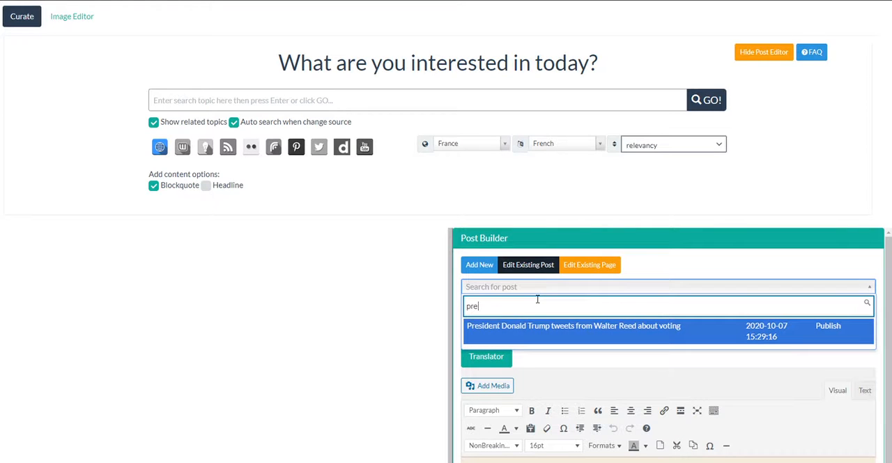
mouse_move(530, 331)
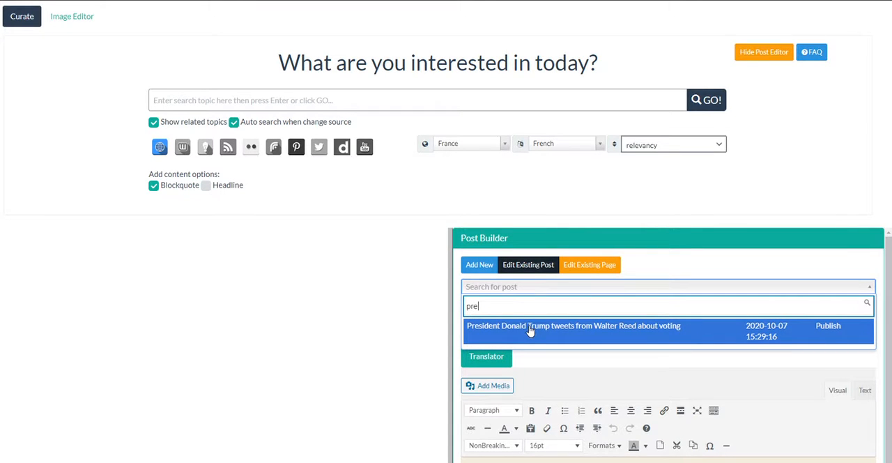
mouse_move(528, 331)
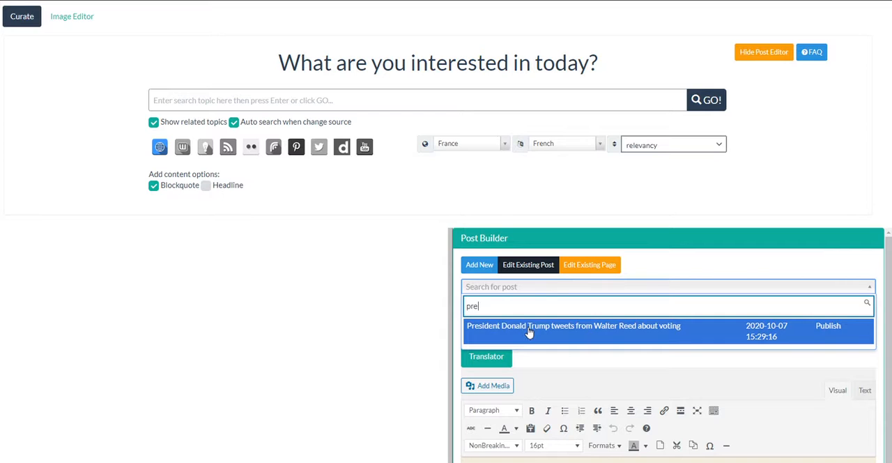
left_click(572, 325)
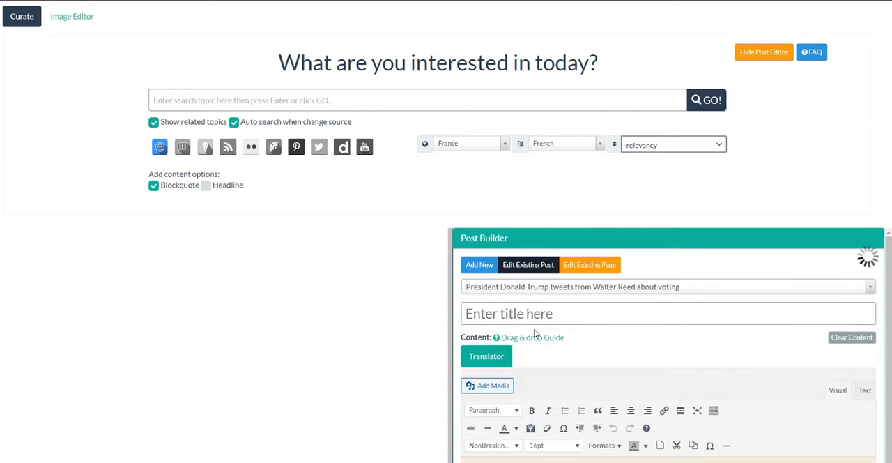
scroll("down", 3)
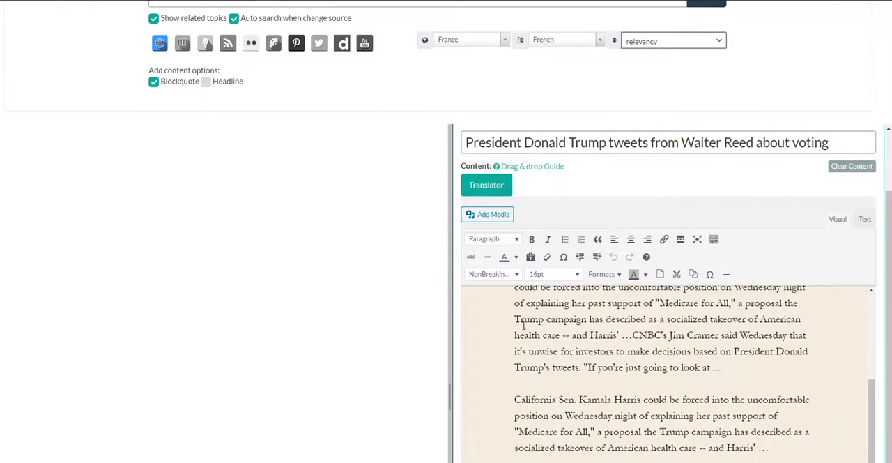
scroll("down", 3)
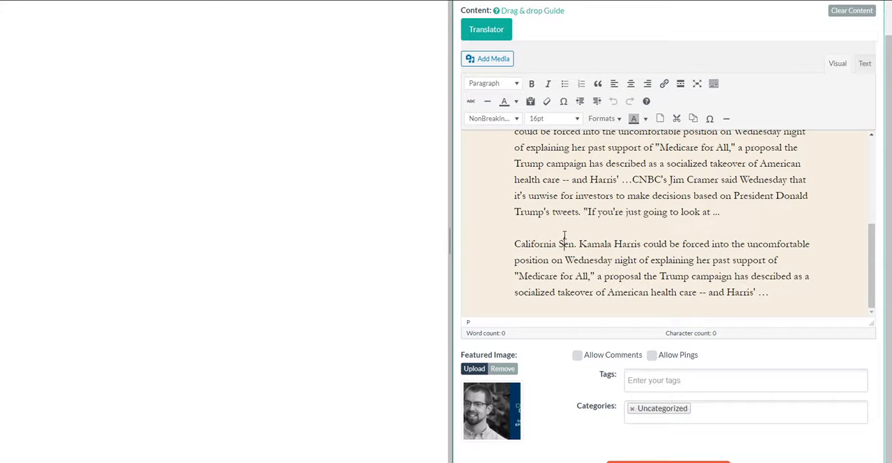
scroll("down", 3)
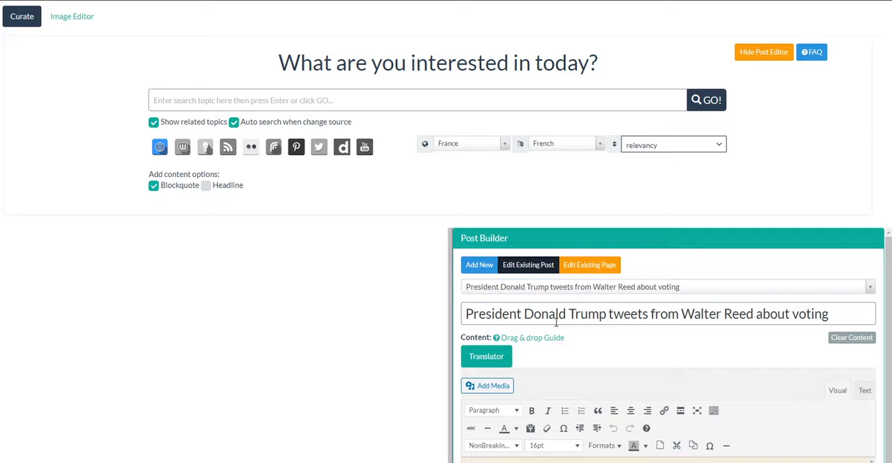
scroll("down", 3)
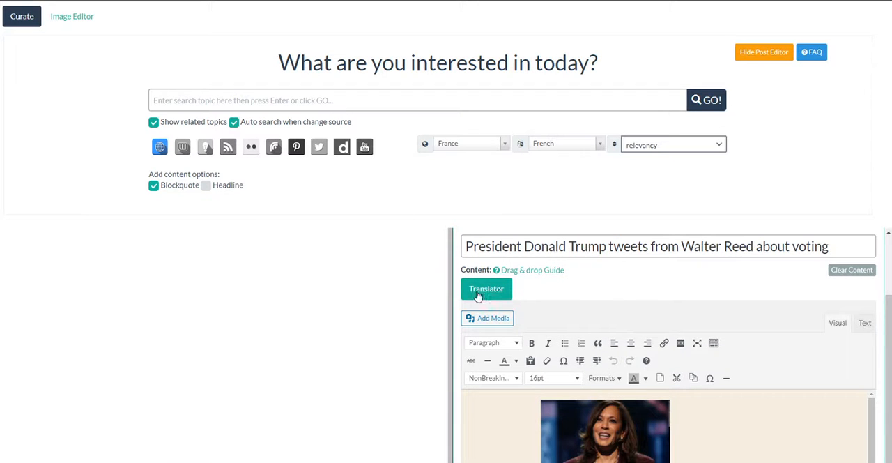
scroll("down", 3)
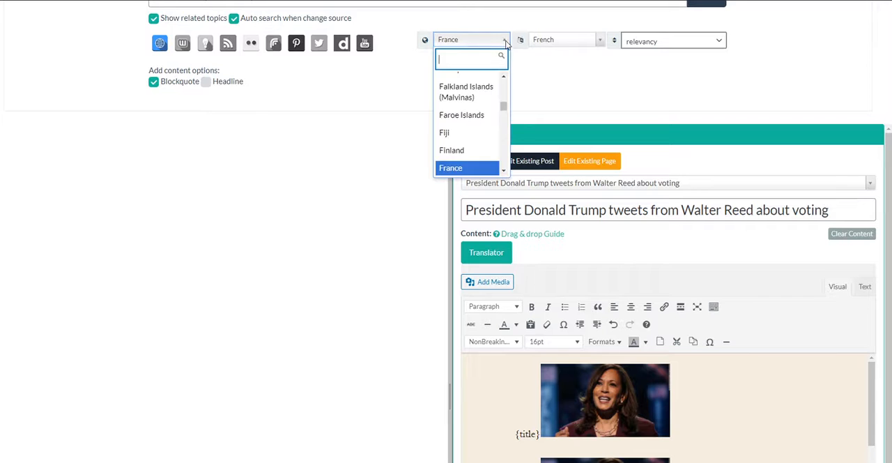
left_click(450, 167)
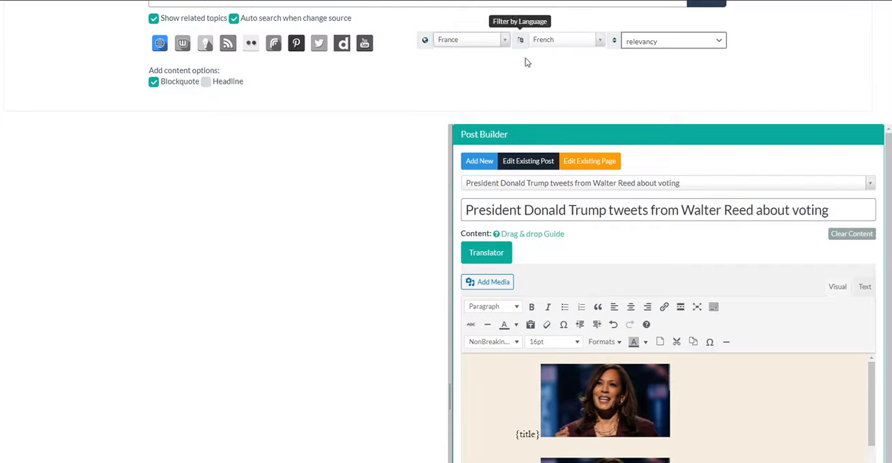
mouse_move(424, 39)
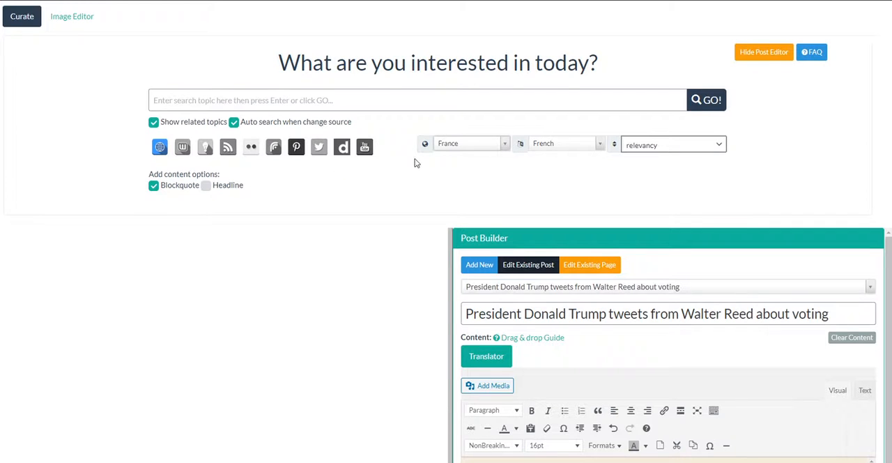
mouse_move(882, 14)
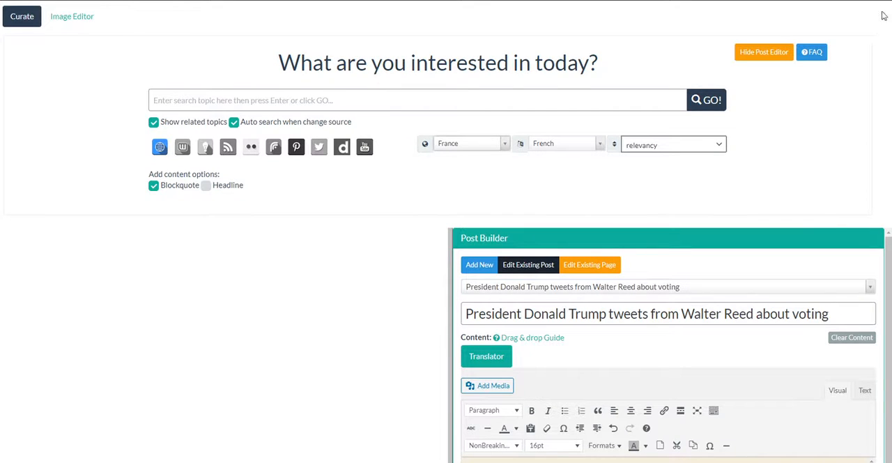
mouse_move(834, 18)
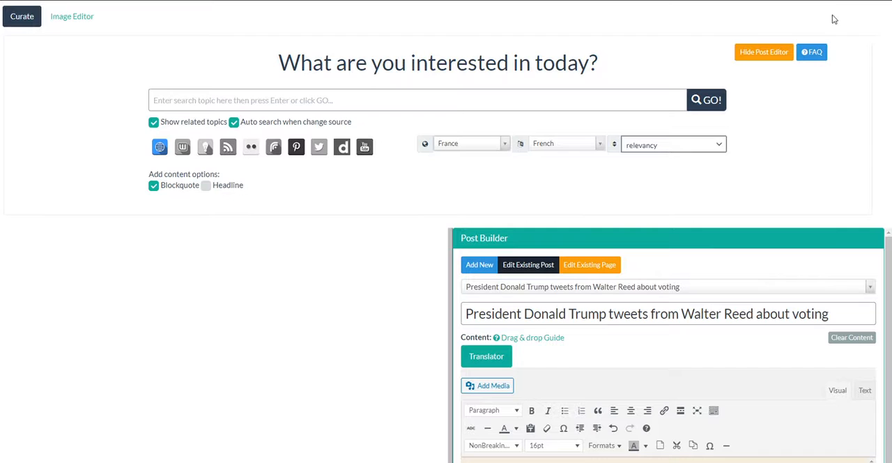